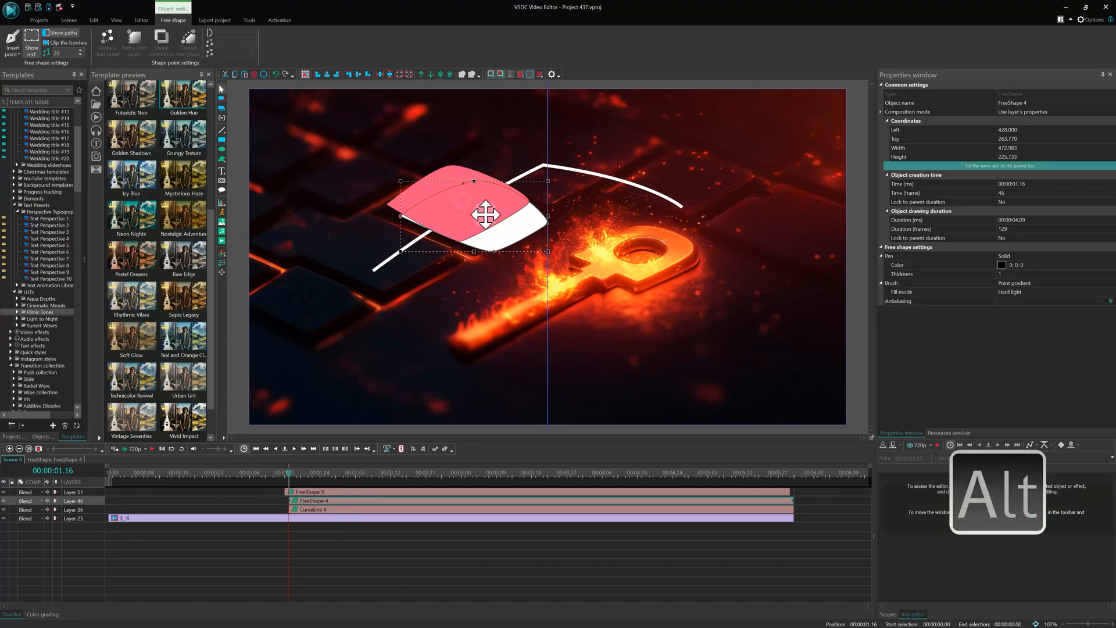
Alt-drag the pink free shape slightly up and right above the flaming key
drag(487, 214, 502, 198)
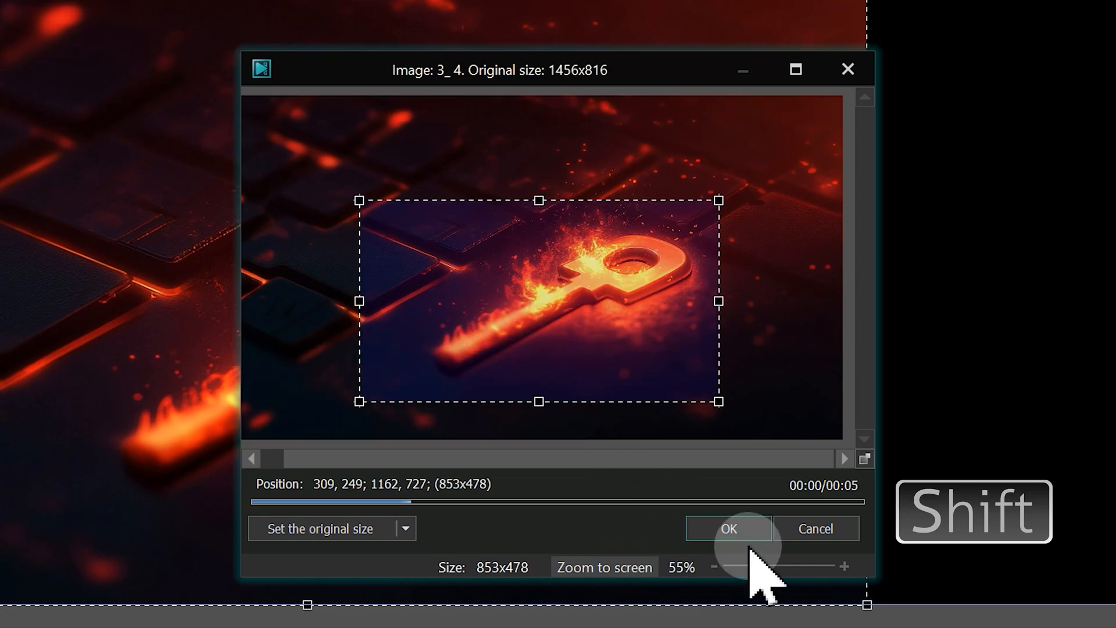
Confirm the 853x478 crop around the key and stretch the cropped image to fill the scene
click(728, 528)
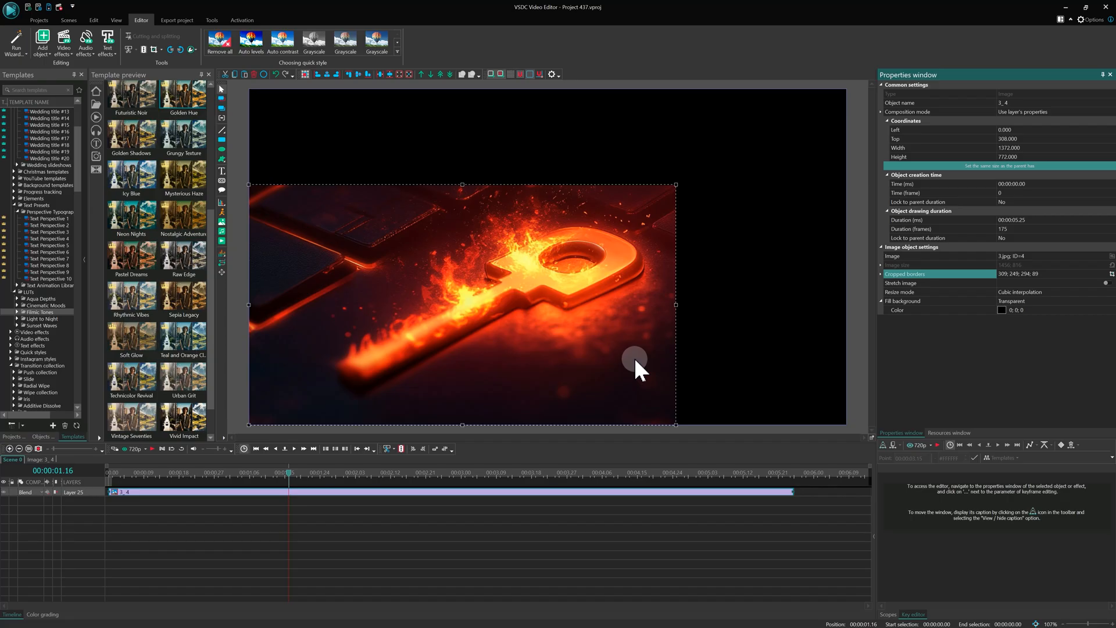
click(993, 165)
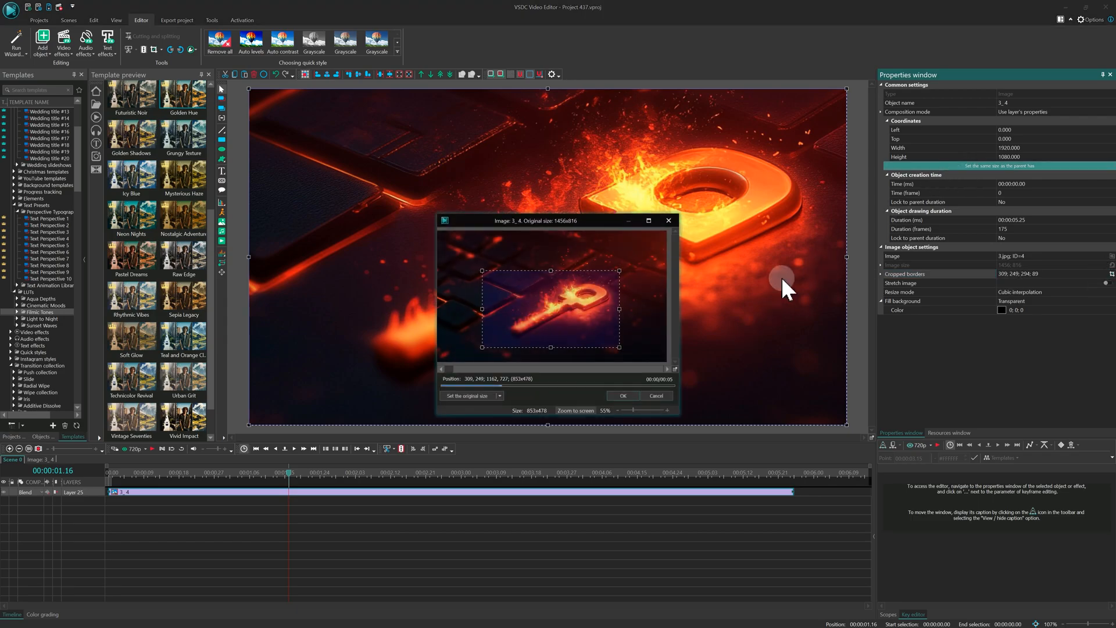
click(623, 395)
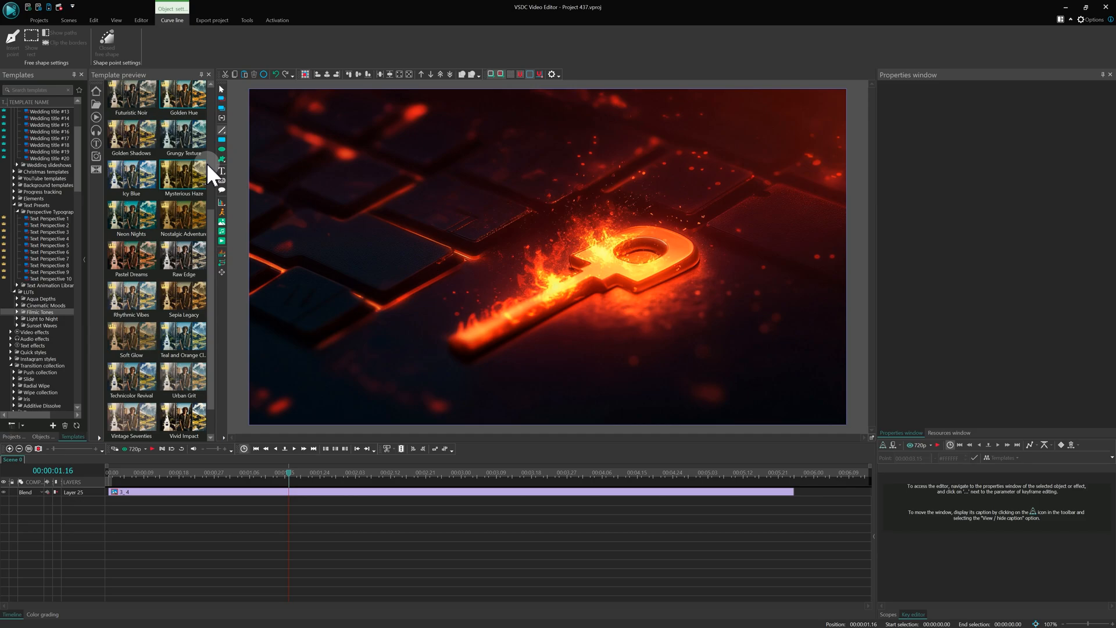
mouse_move(221, 130)
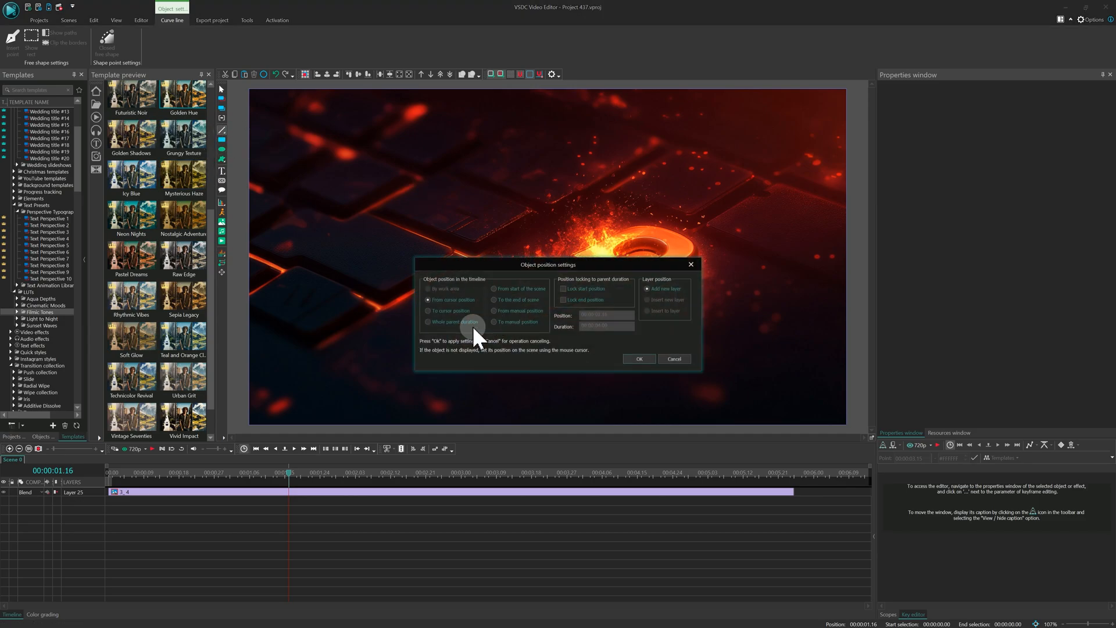
Accept the curve's position settings, draw the arc over the key and Ctrl-reshape its peak
click(639, 358)
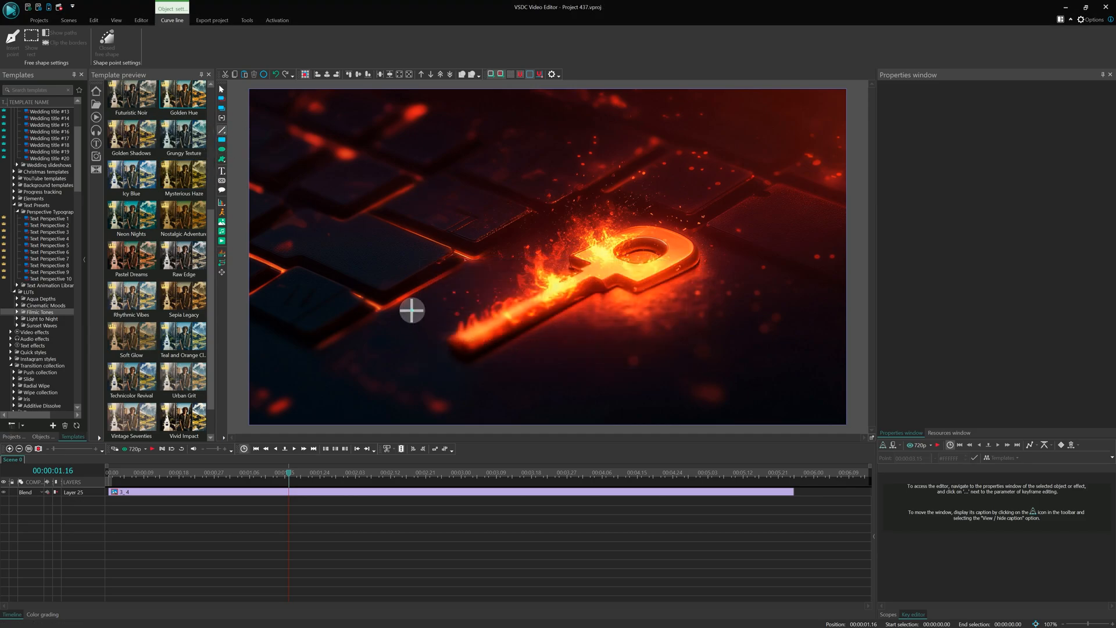
drag(416, 307, 612, 207)
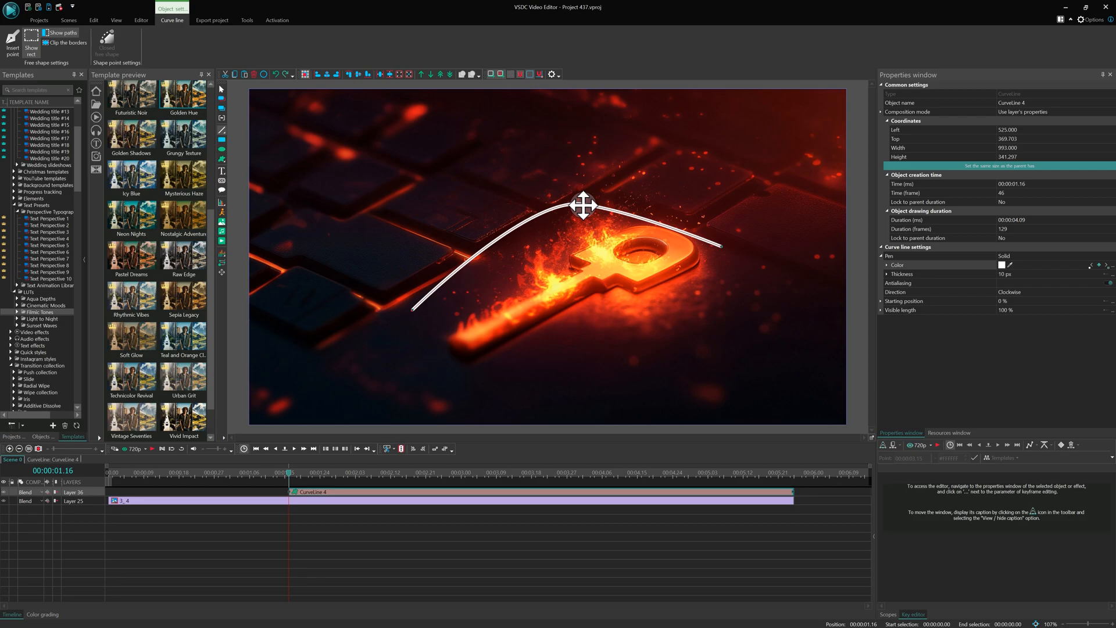
key(Ctrl)
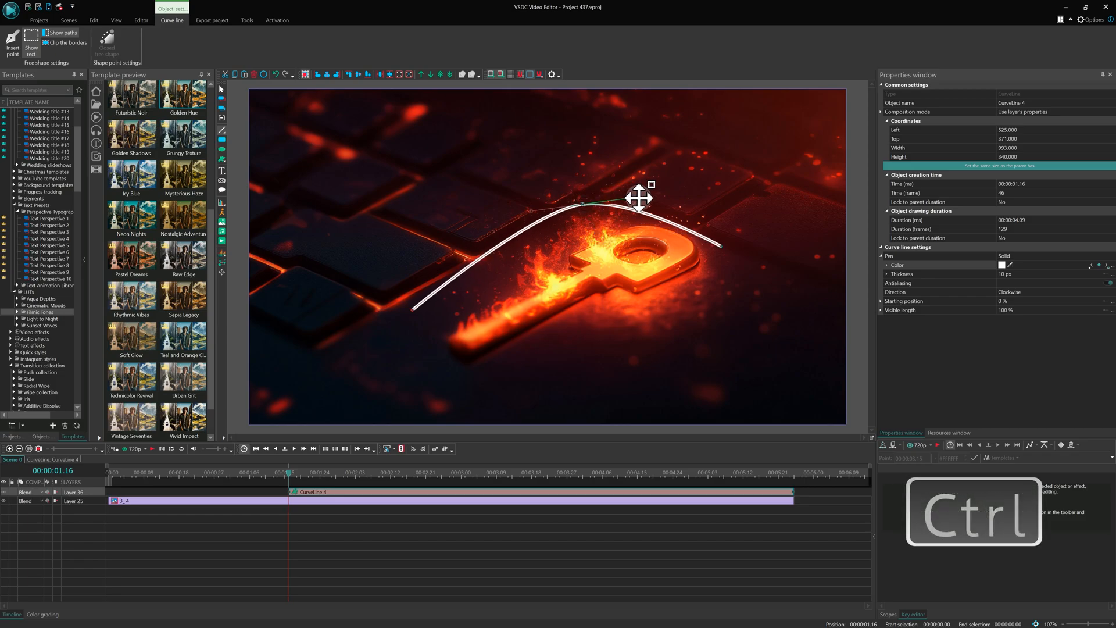
drag(638, 200, 653, 205)
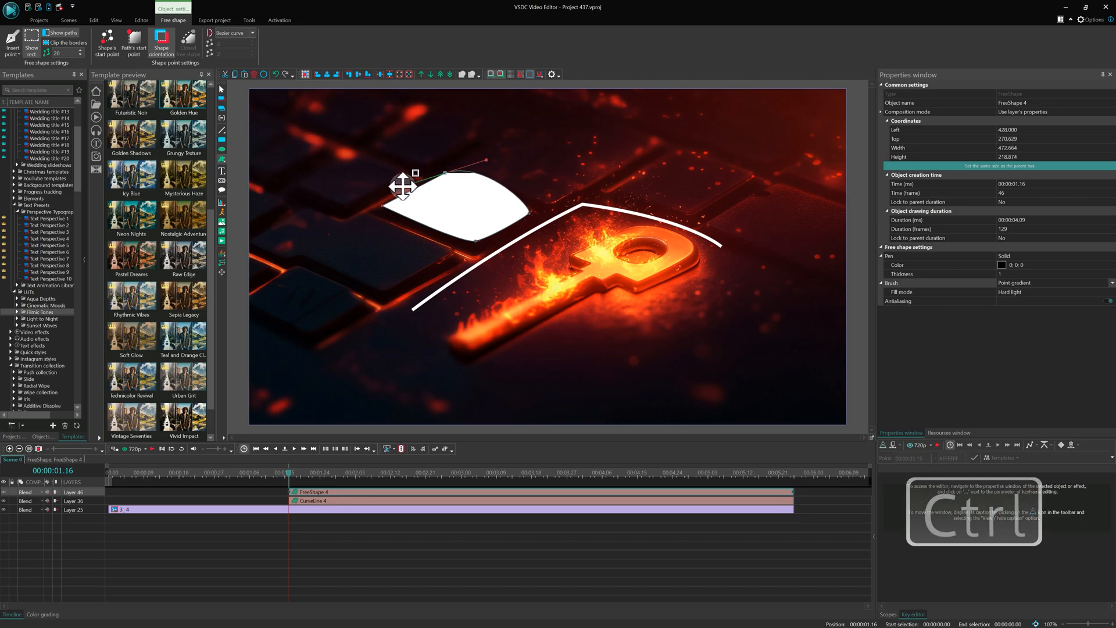
Bend the white leaf shape's Bezier handle and finish editing by deselecting on the scene
drag(402, 185, 395, 192)
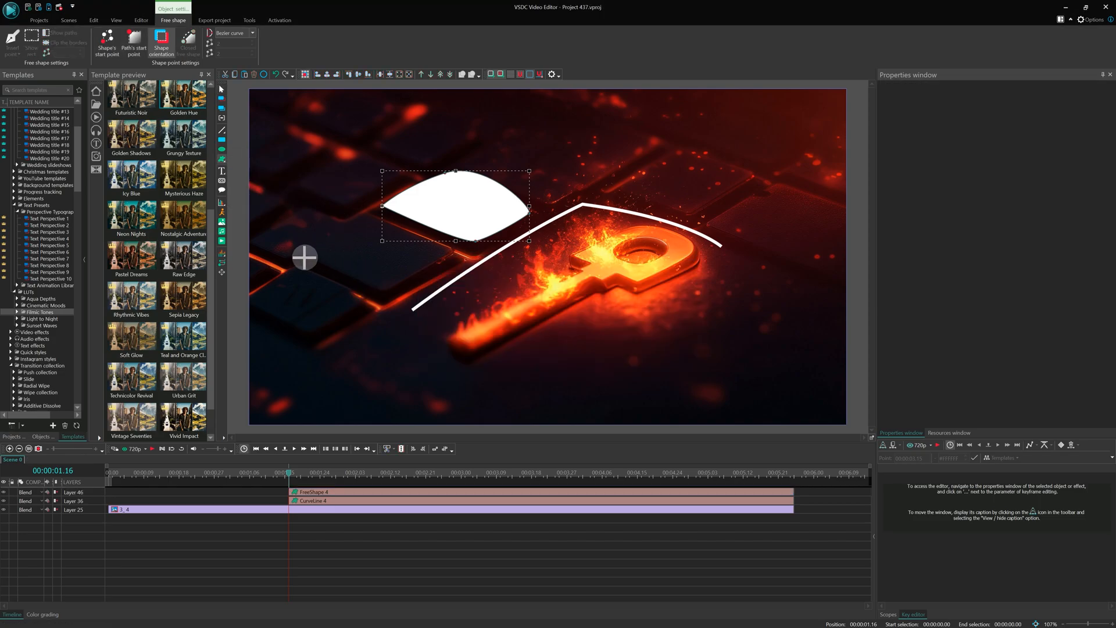
click(304, 257)
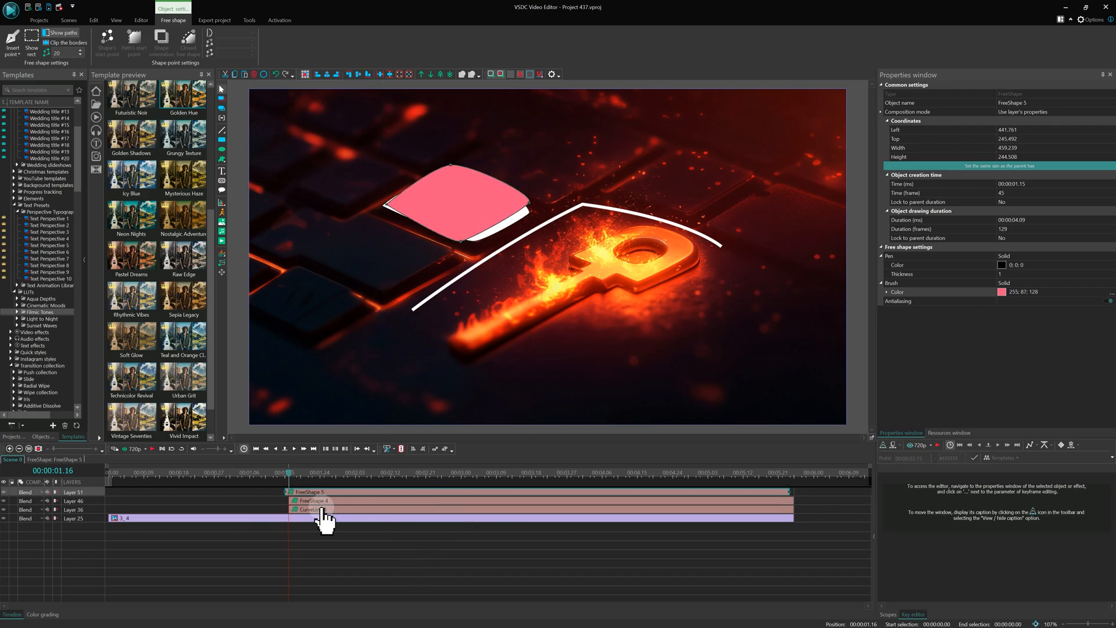
Select the curved line's clip, then Alt-drag the hidden white shape out and back beneath the pink shape
click(313, 509)
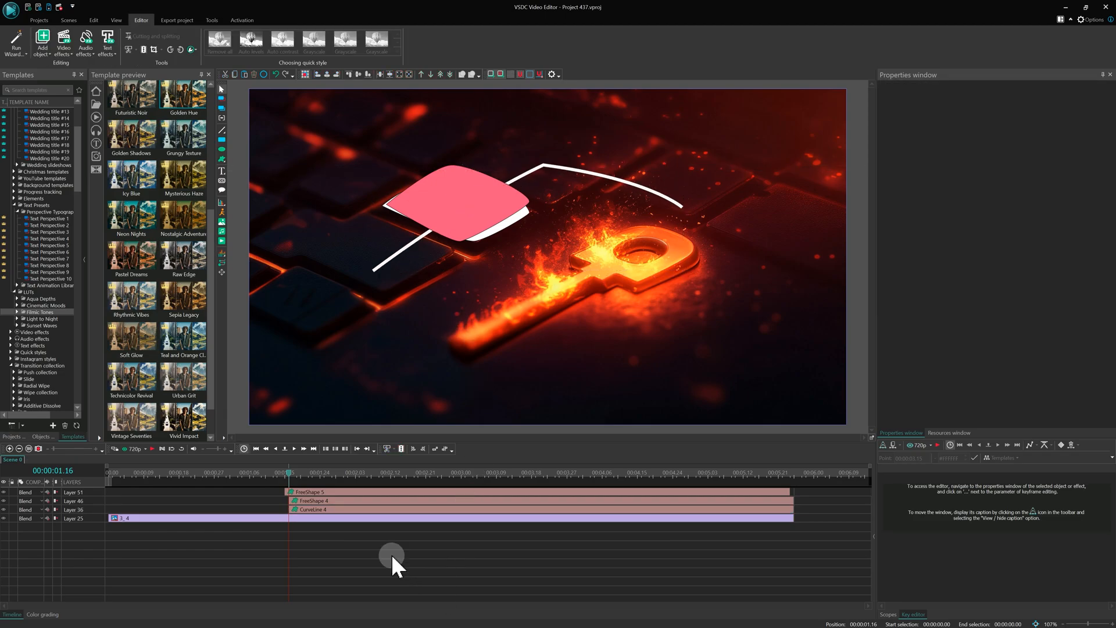
click(453, 209)
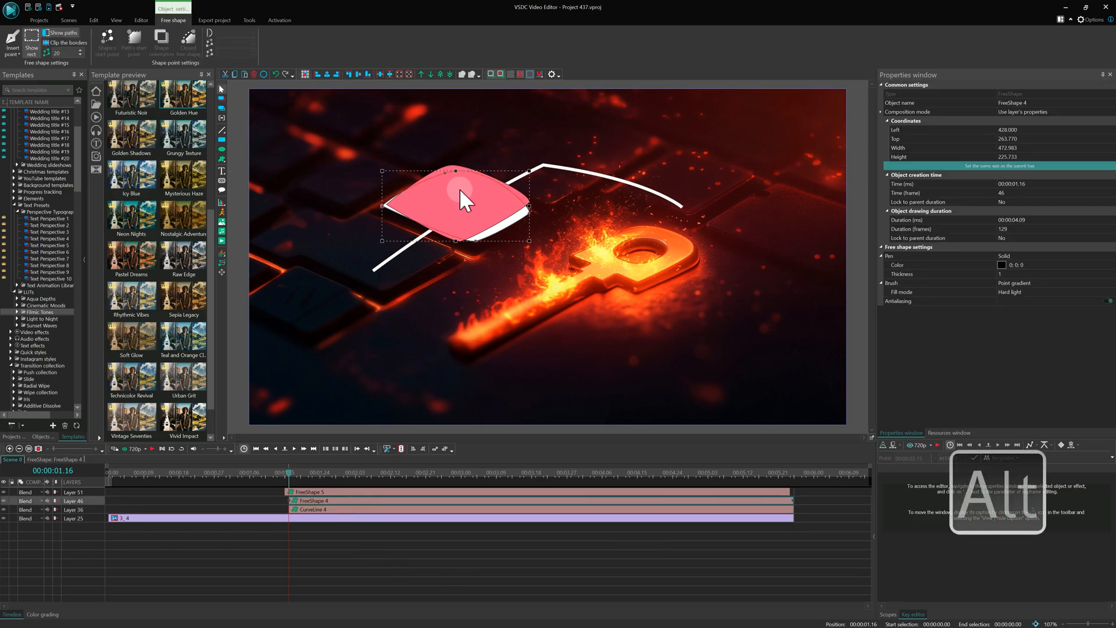
drag(459, 207, 537, 259)
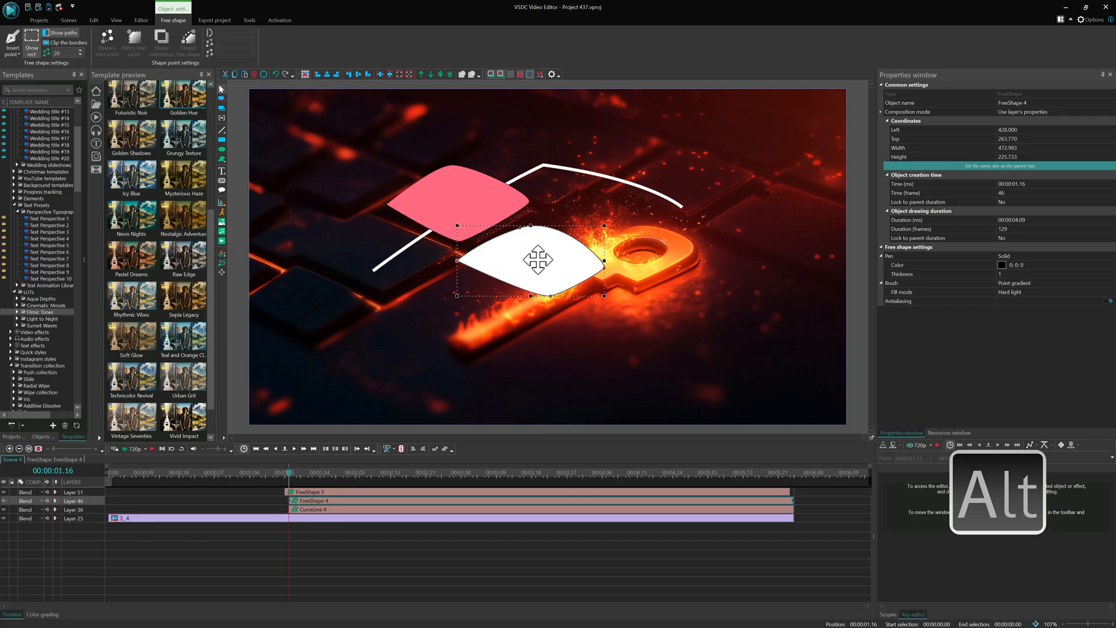
drag(538, 259, 393, 192)
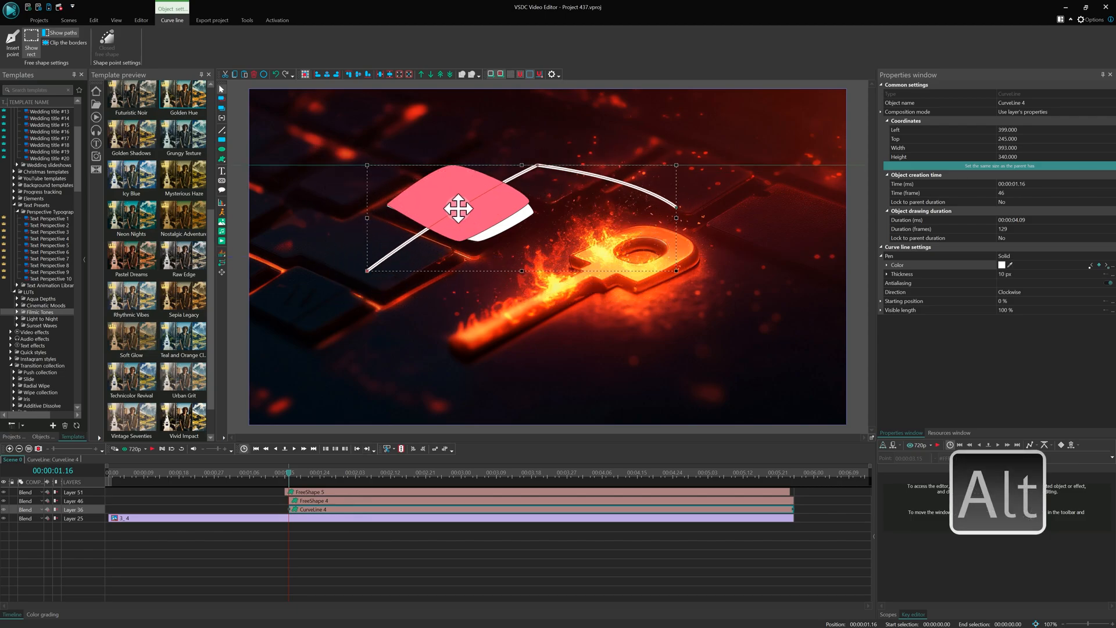
Alt-drag the curve line under the pink shape, then Shift+Ctrl-wheel to zoom the timeline on the key clip
drag(459, 209, 470, 228)
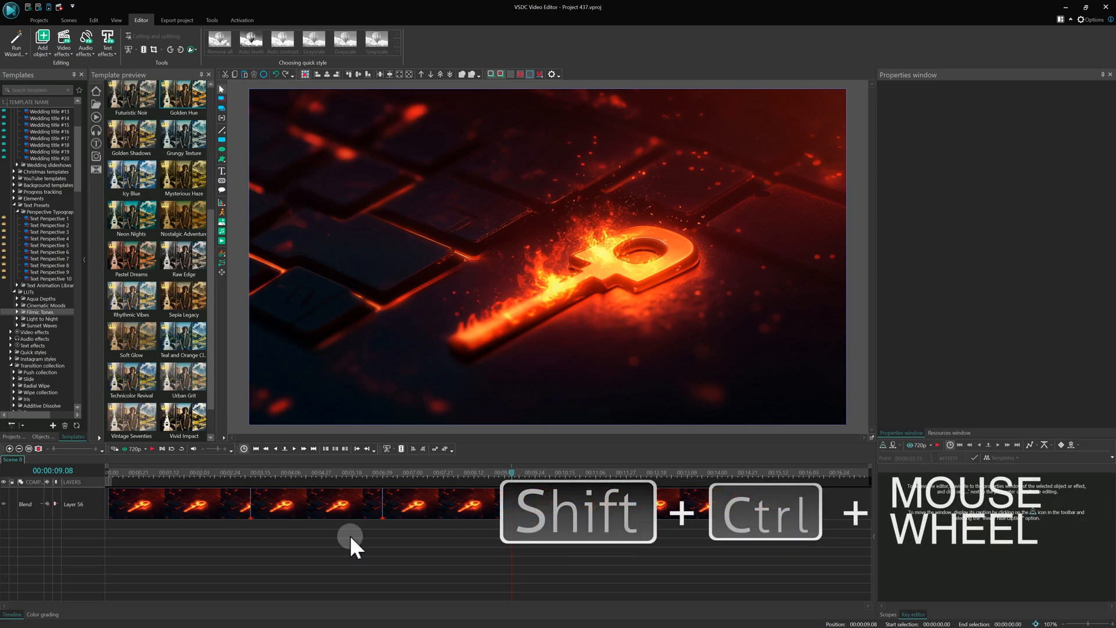
scroll(down, 3)
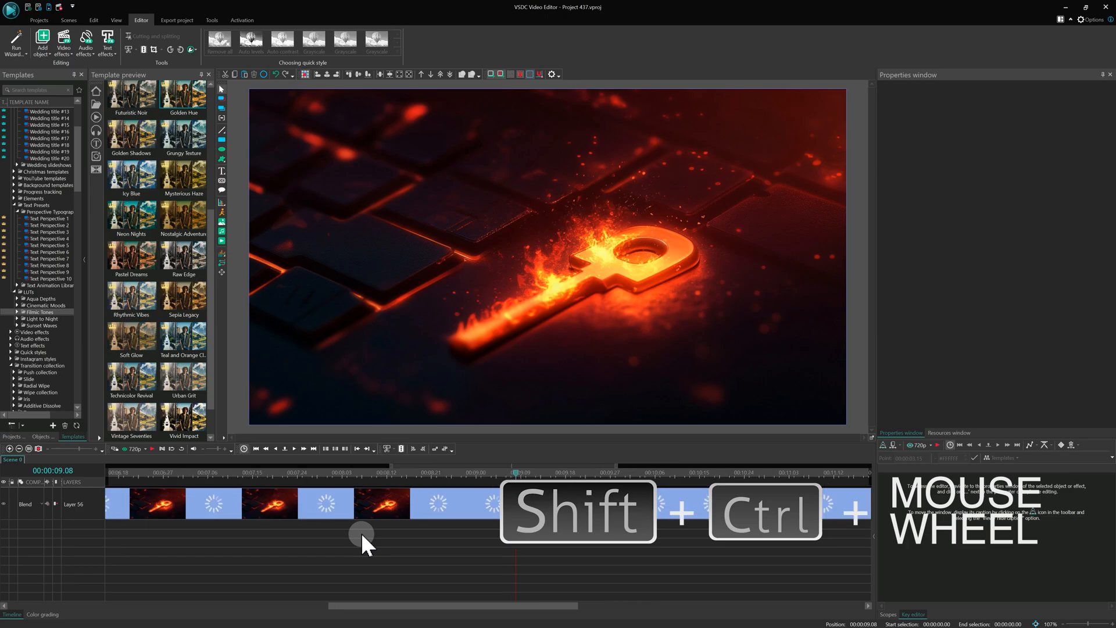
scroll(down, 3)
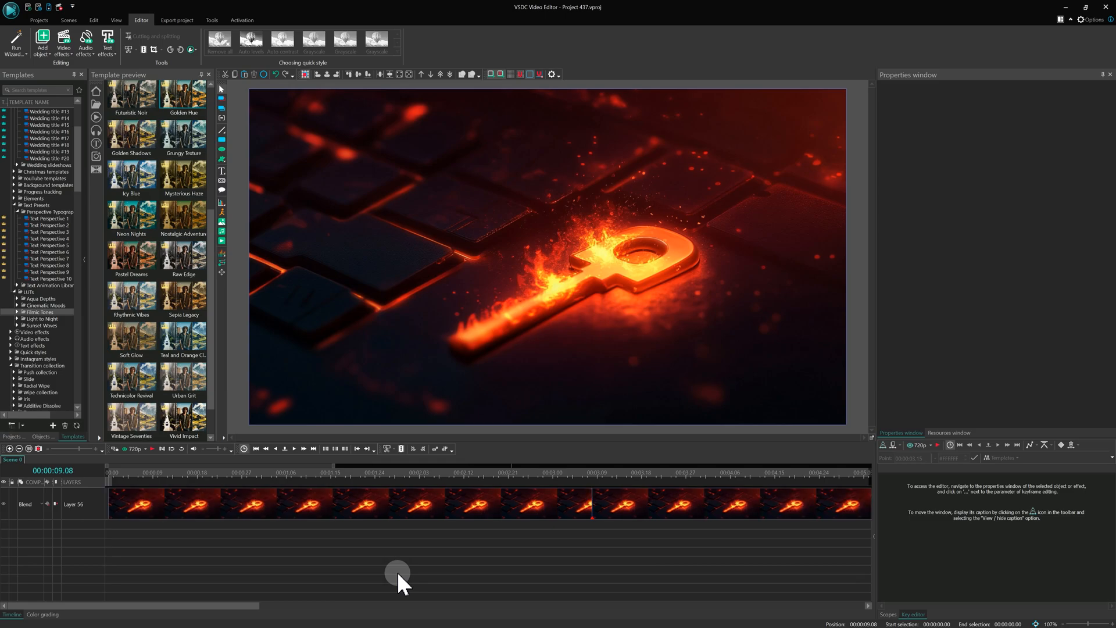
mouse_move(537, 523)
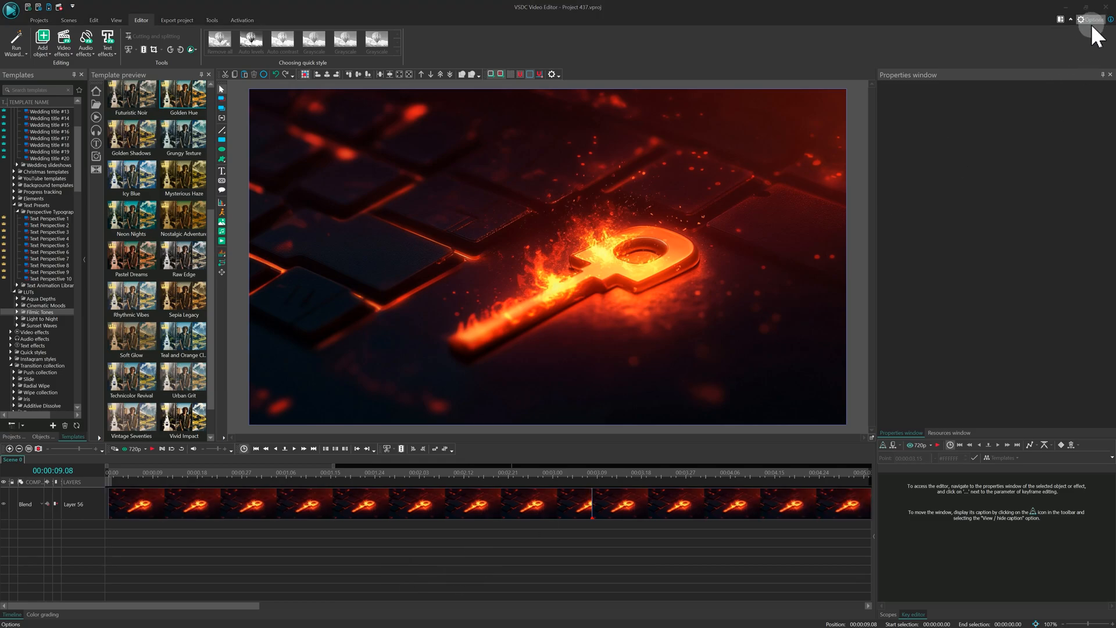
Set Timeline scale control to 'Save timeline scale for every object' in Timeline Options and apply
click(1081, 18)
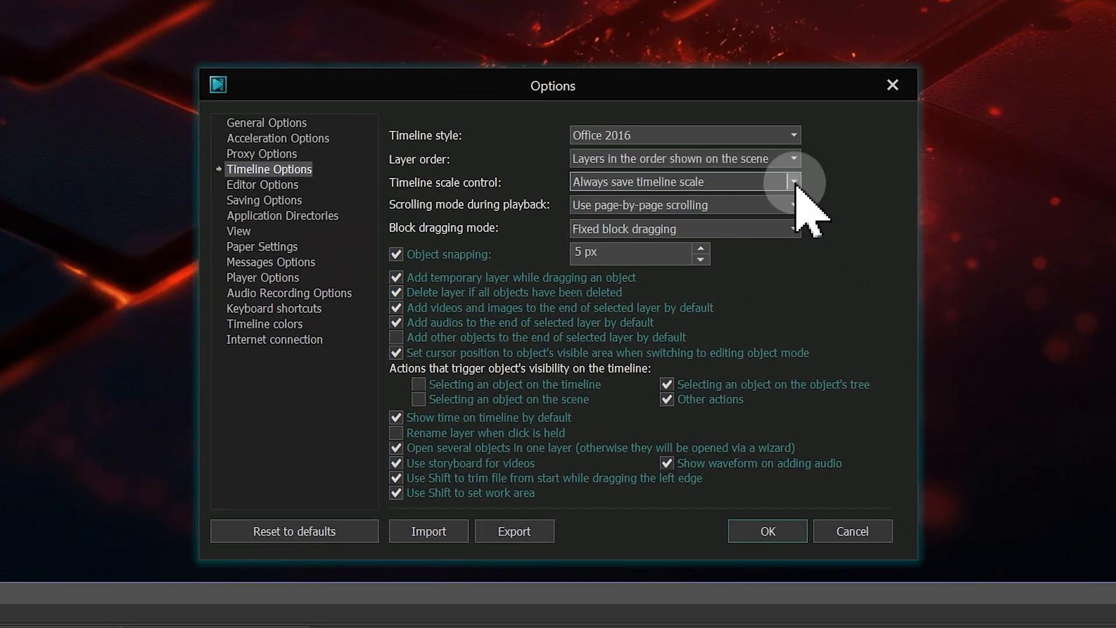
click(793, 181)
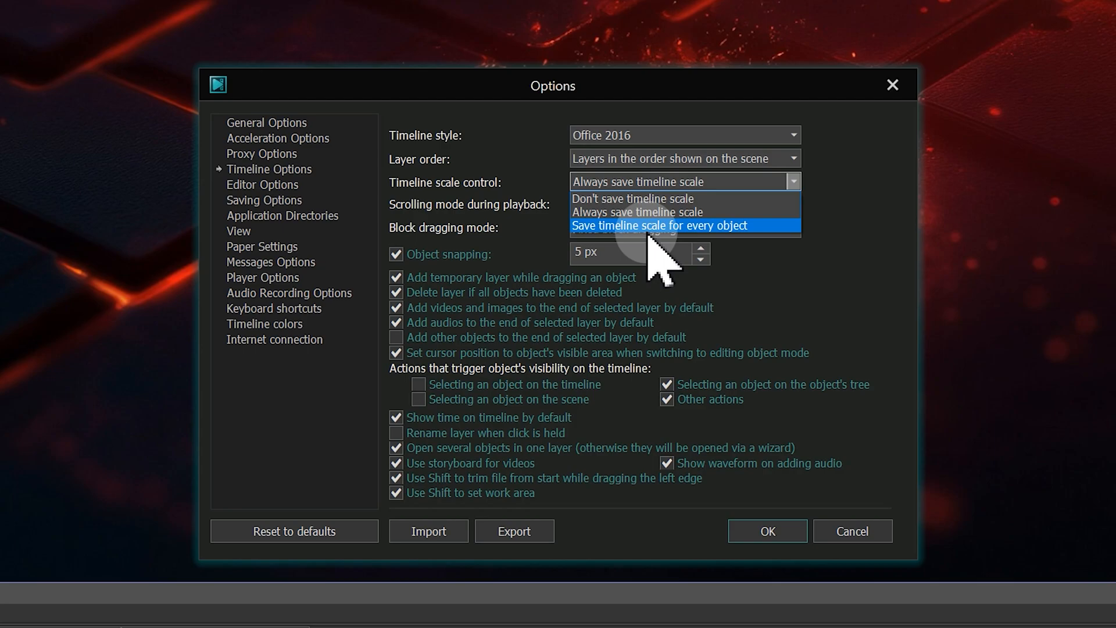
click(661, 225)
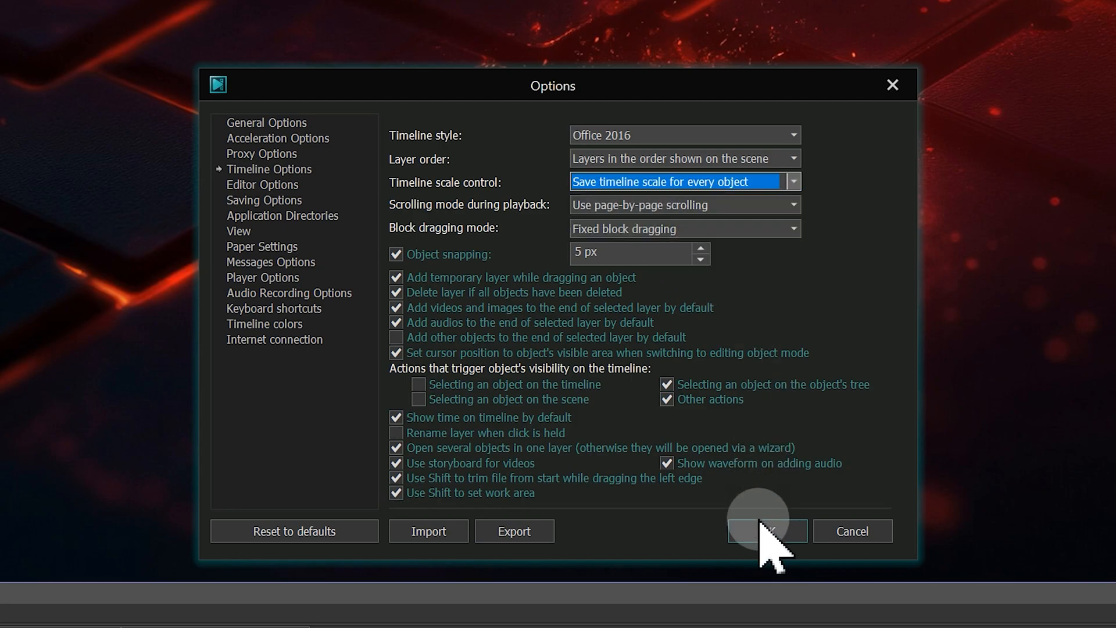
click(766, 530)
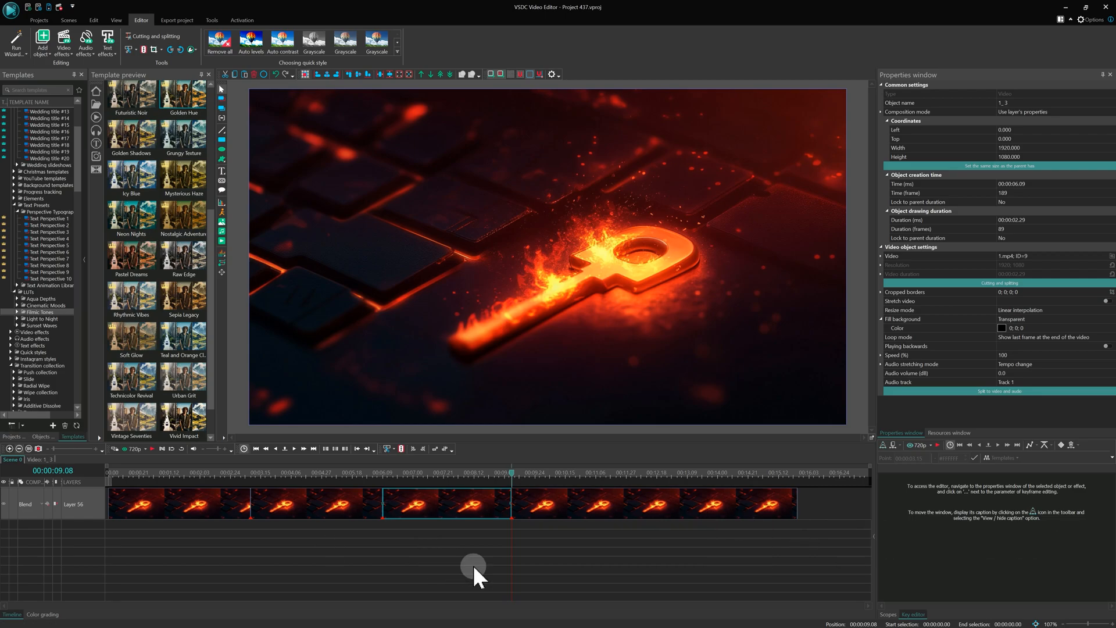
Split the third key-clip piece at the cursor with Ctrl+K and select the first piece for removal
click(448, 491)
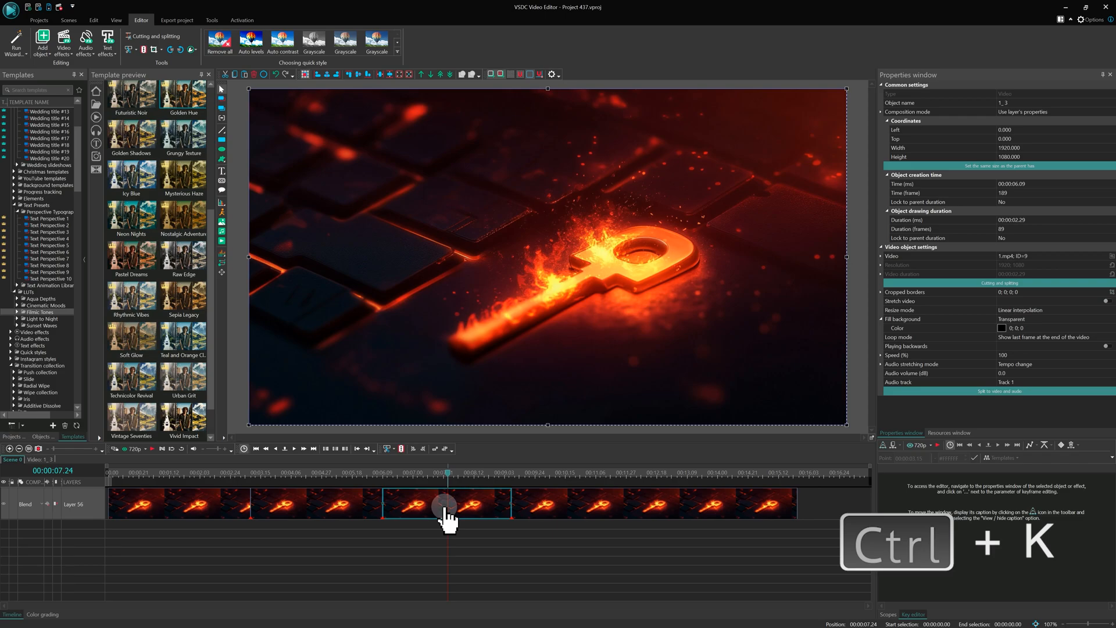
key(Ctrl+K)
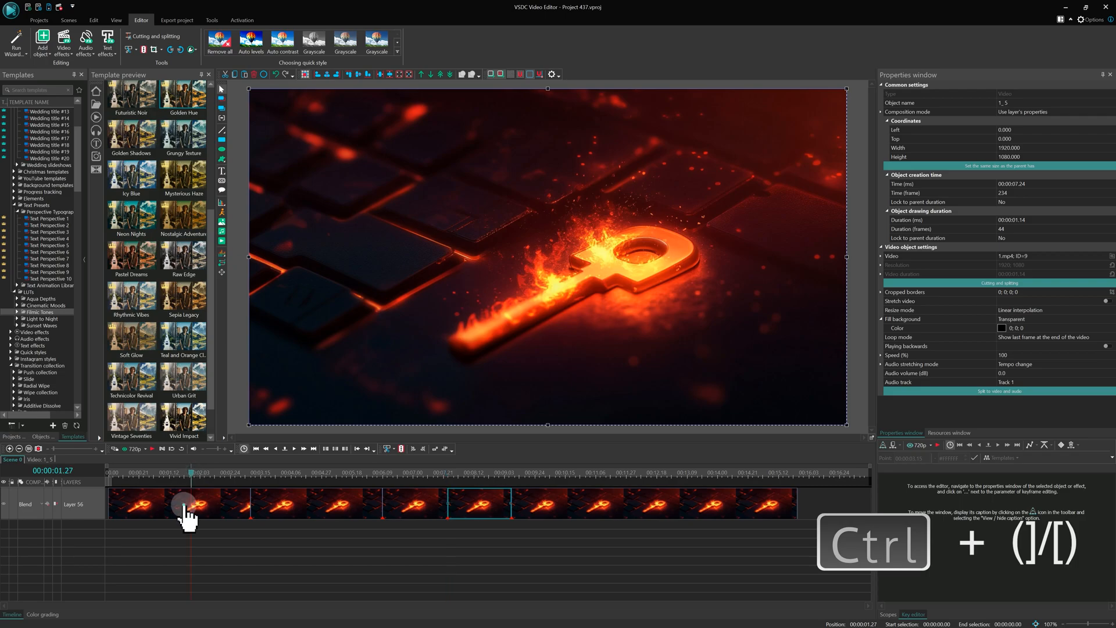
click(180, 503)
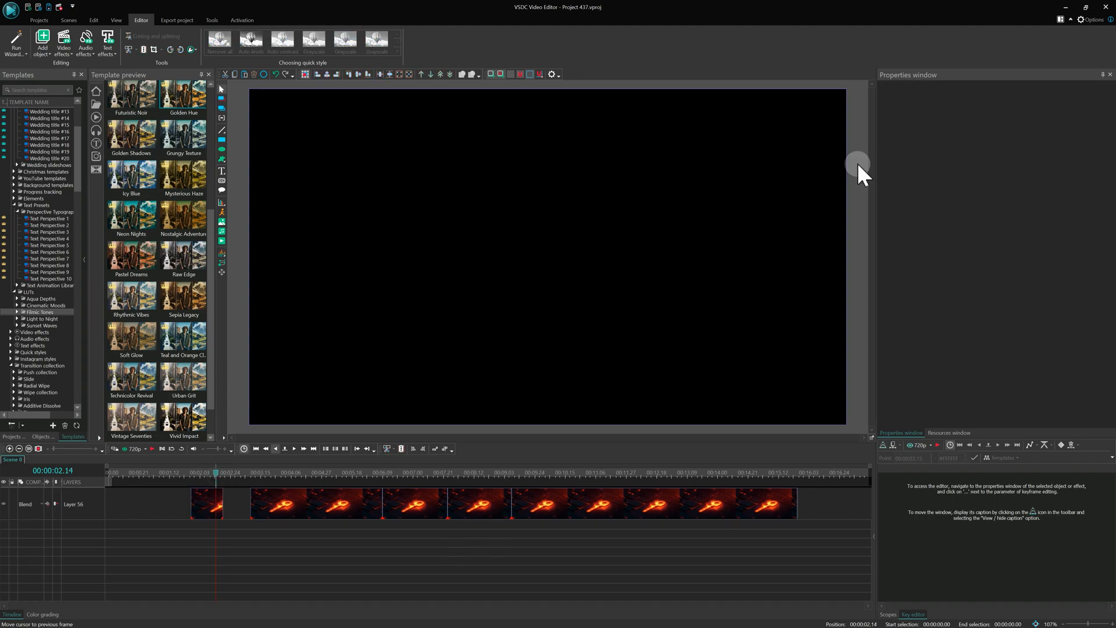
click(1093, 19)
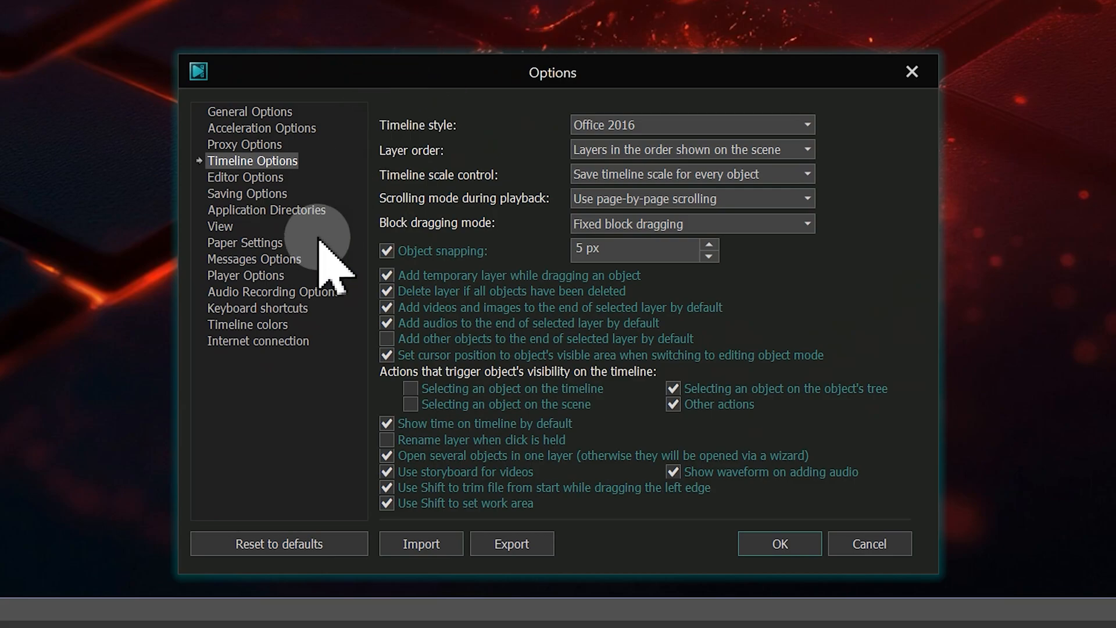
Filter Keyboard shortcuts for 'spli', assign K to [Timeline] Split into parts and confirm
click(258, 307)
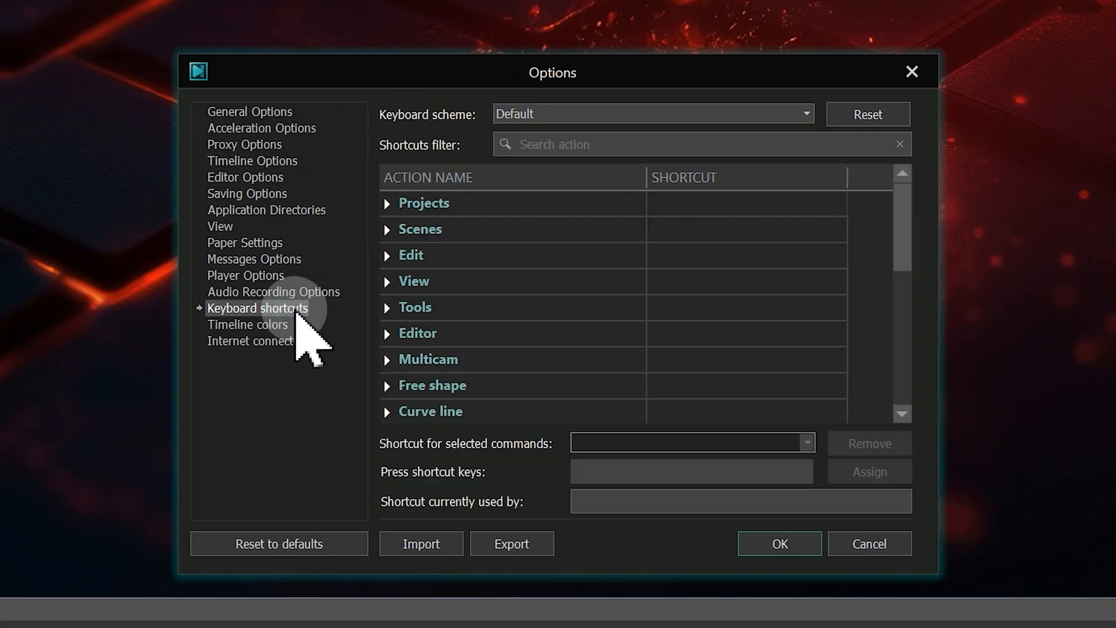
text(split into parts)
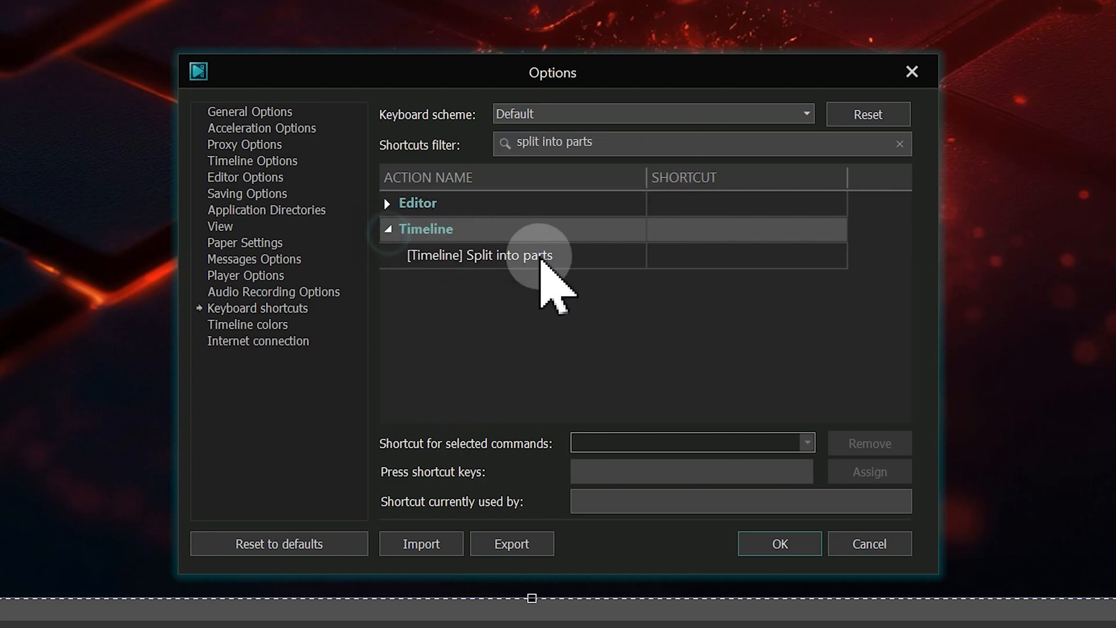
click(480, 255)
text(K)
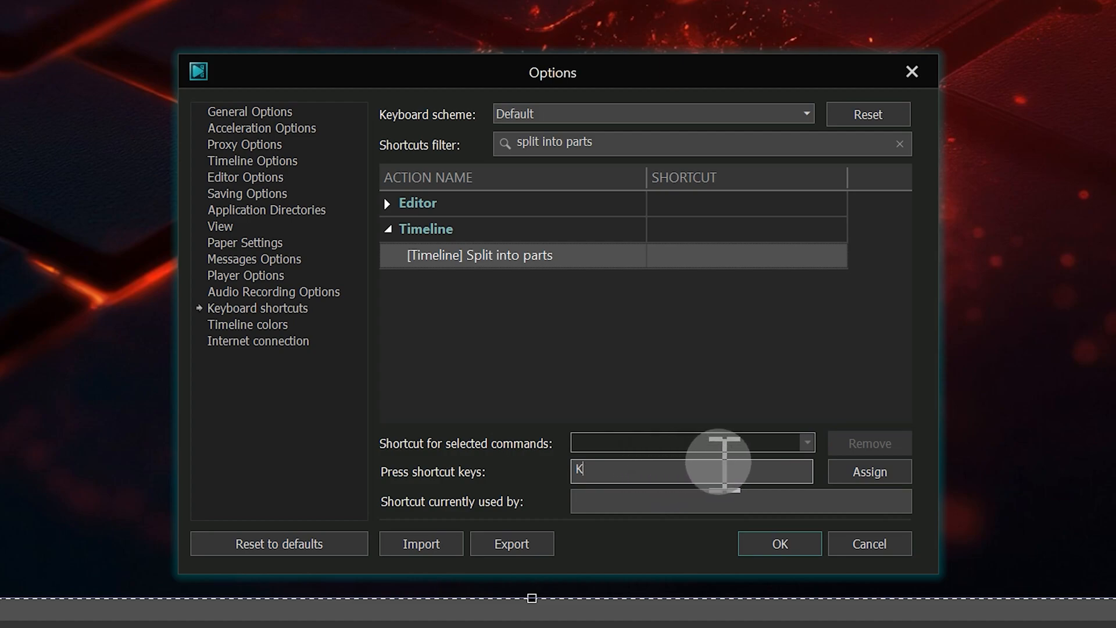
click(870, 472)
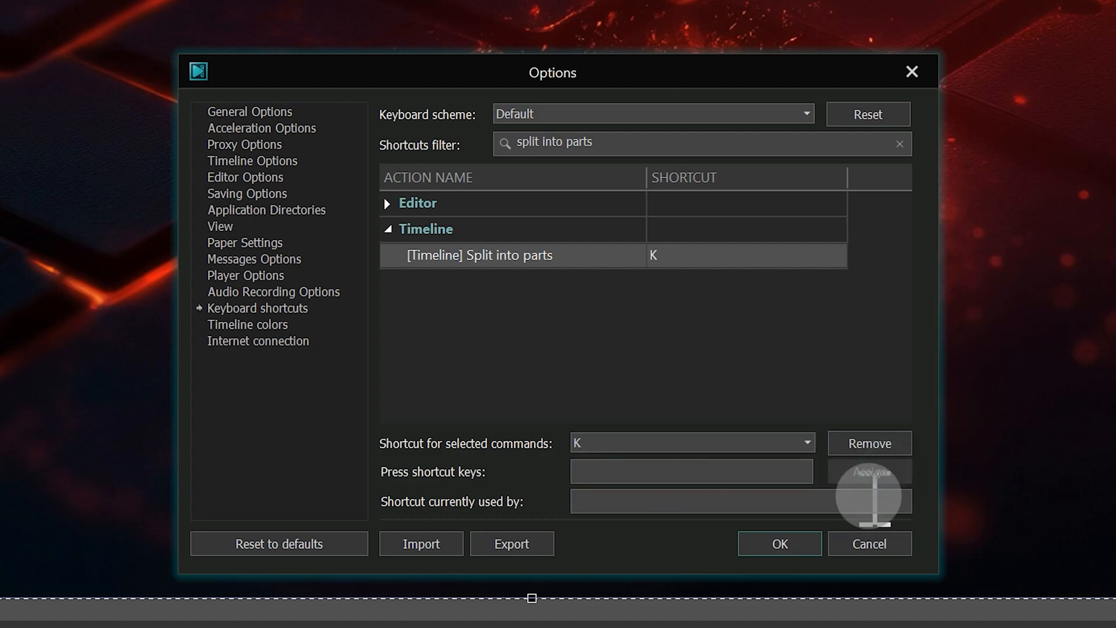
click(781, 543)
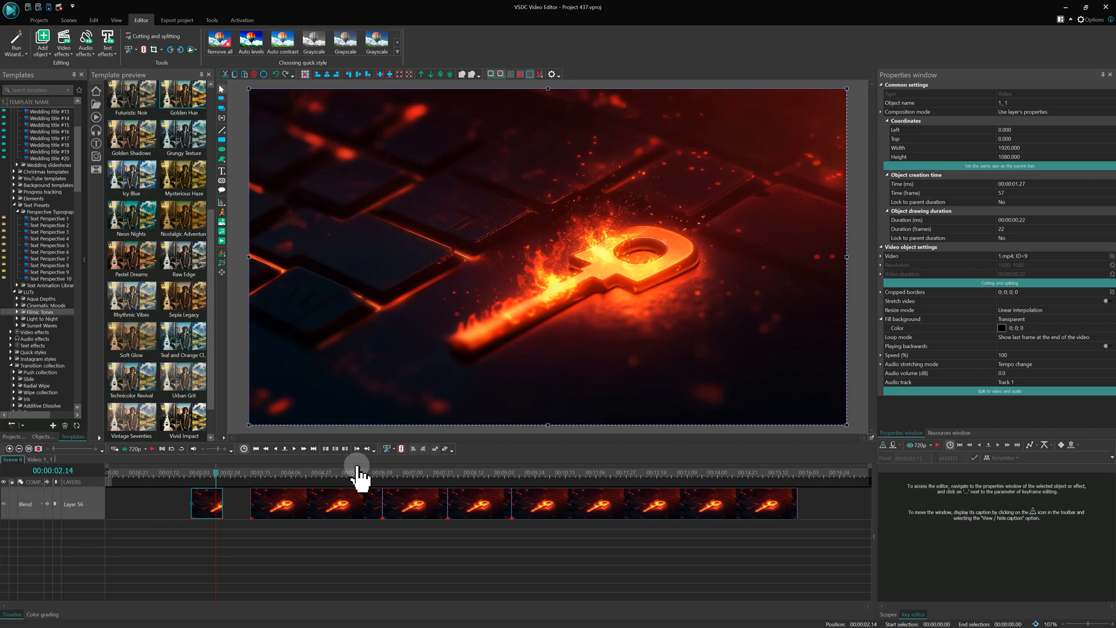
Split selected key-clip pieces with the K shortcut into shorter segments around the five-second mark
click(303, 503)
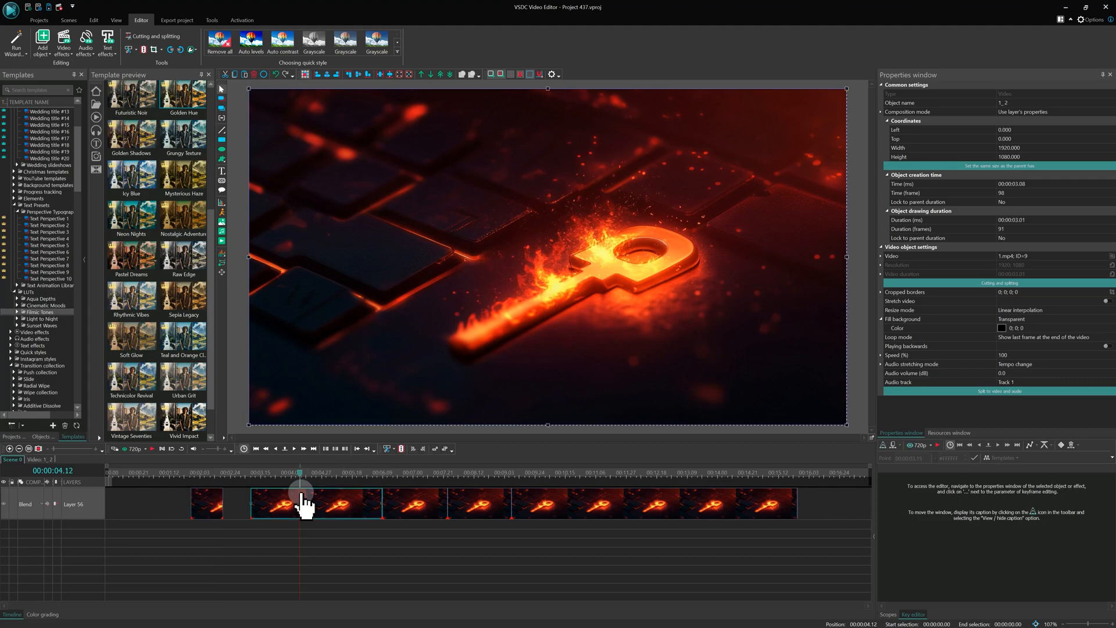
click(342, 514)
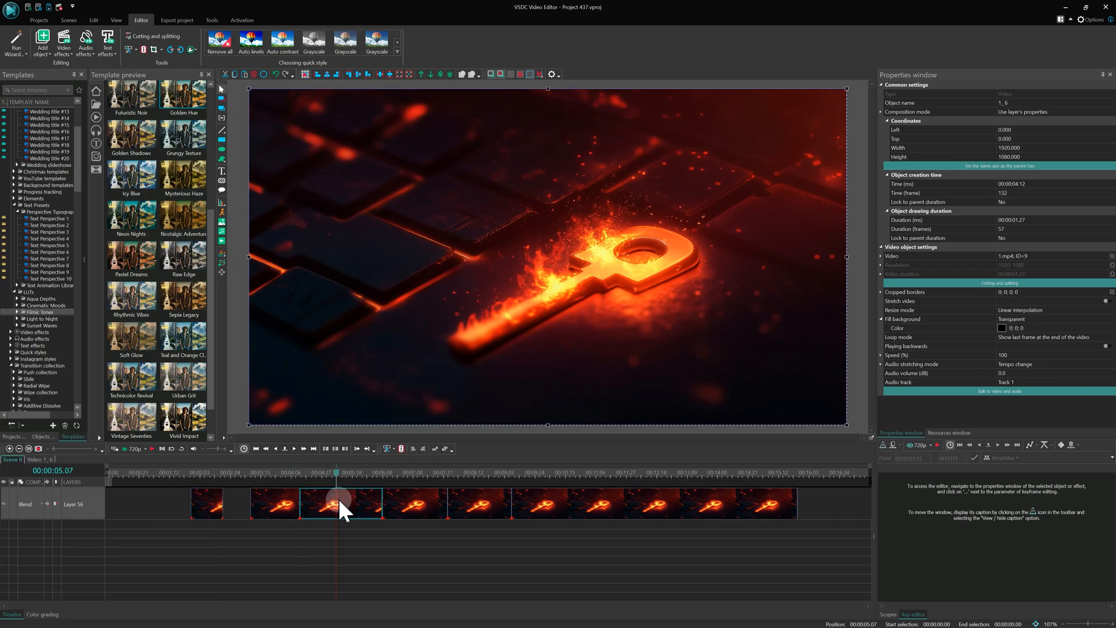
click(330, 514)
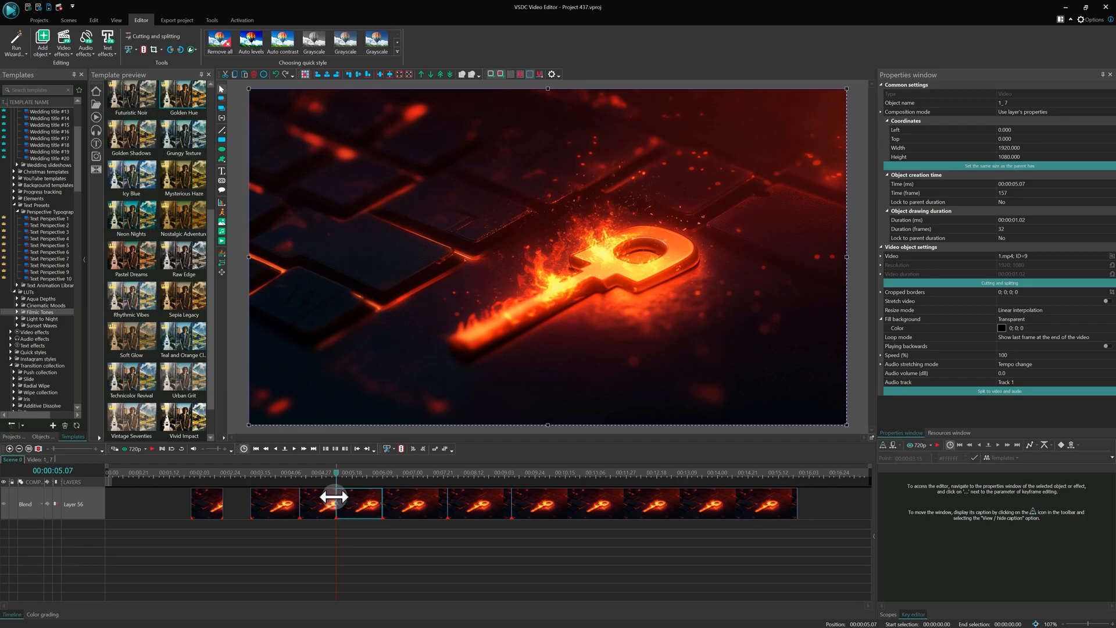
click(365, 540)
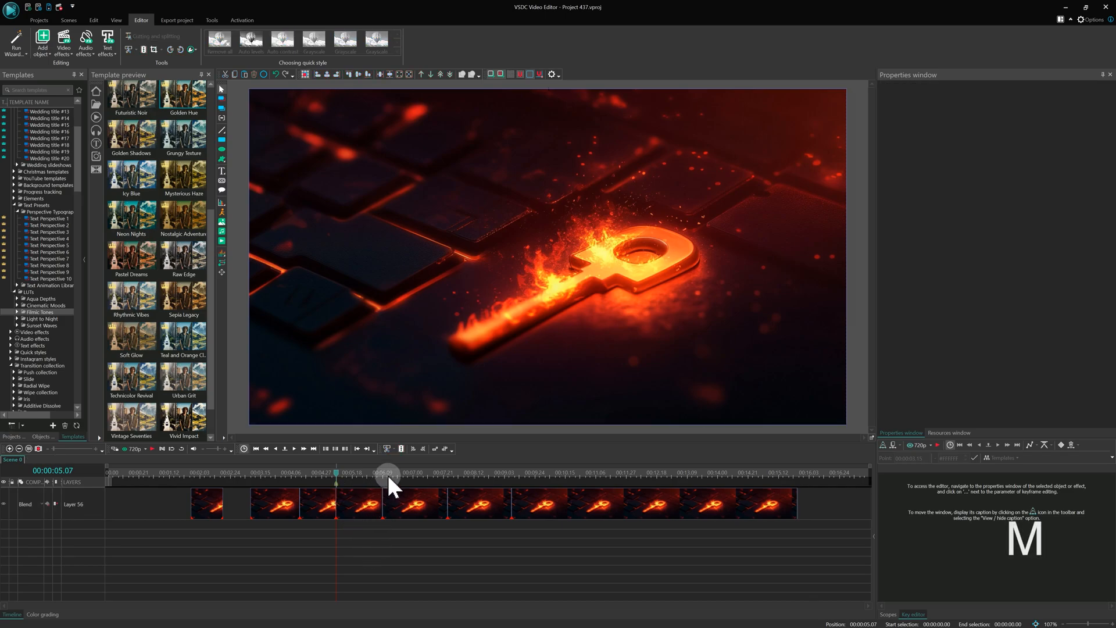
Place two markers near the five-second mark by repositioning the playhead before each
drag(391, 473, 349, 473)
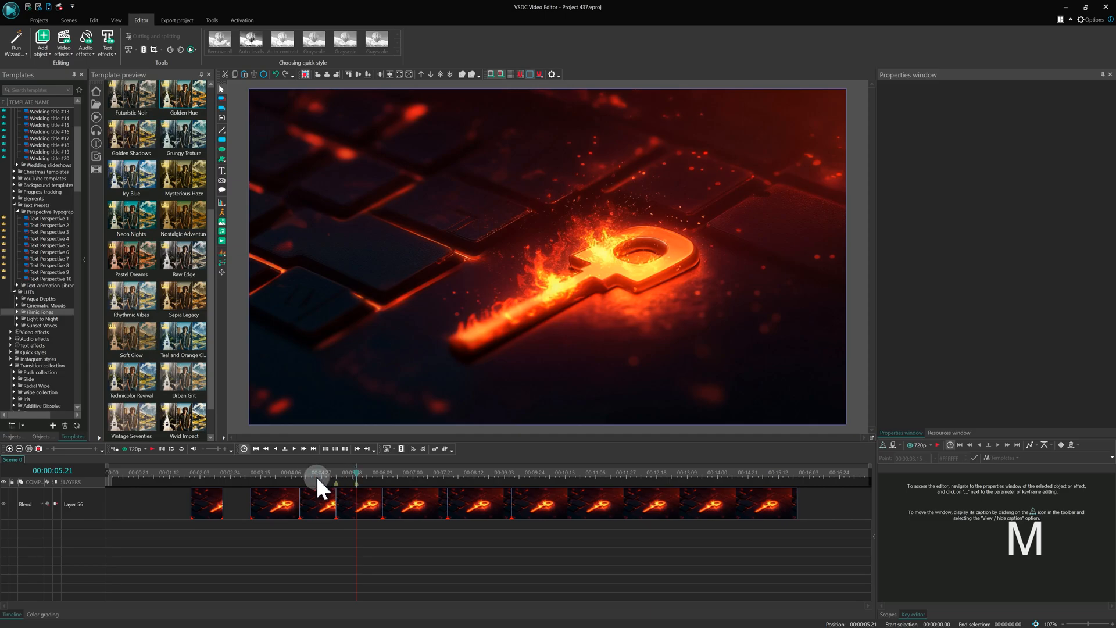
click(358, 503)
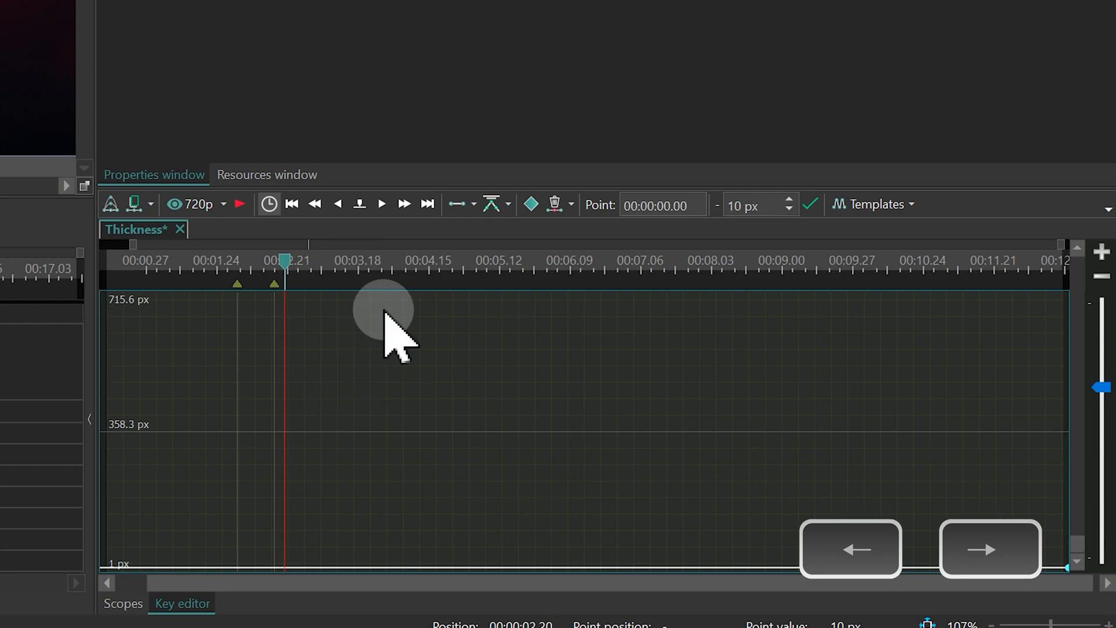
Navigate the Thickness curve points with Ctrl+Right and Ctrl+End, then adjust the peak point
key(Ctrl+Right)
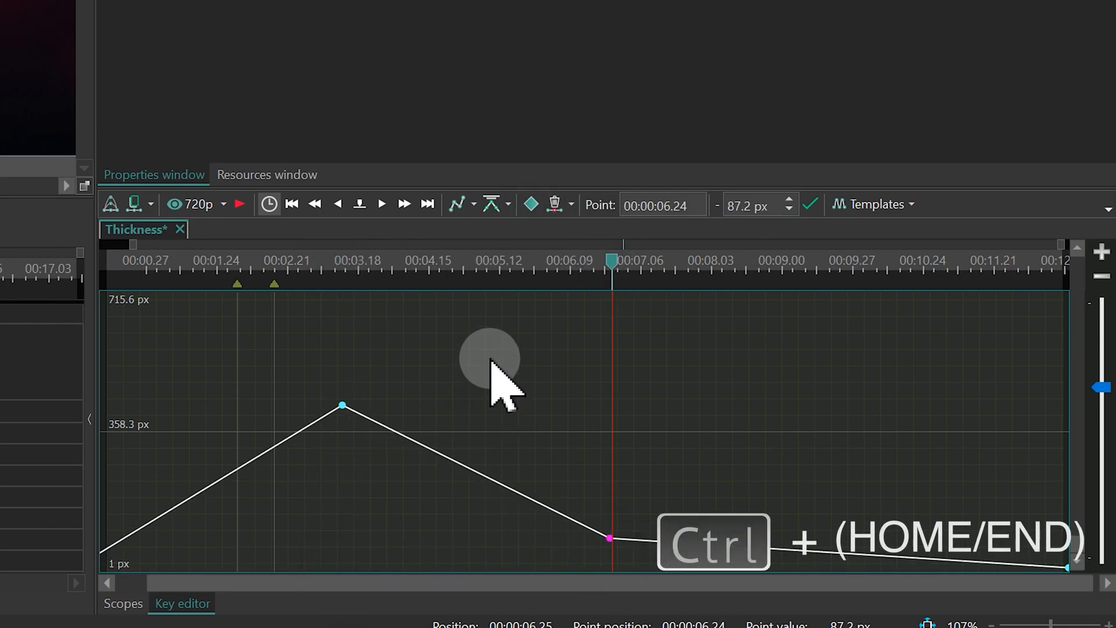
key(ctrl+End)
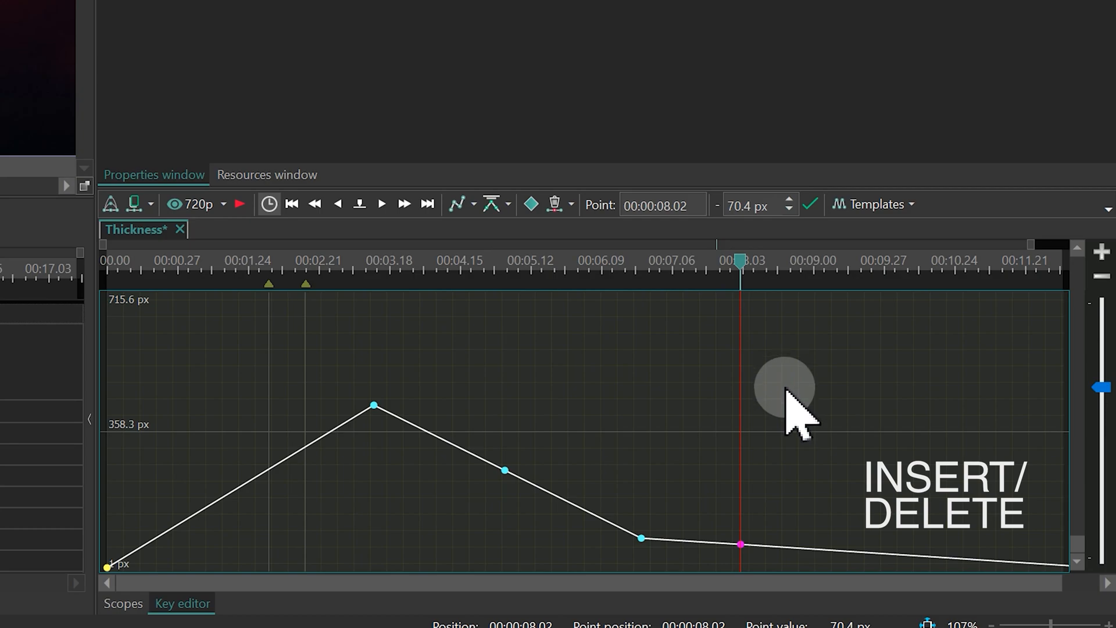
click(372, 405)
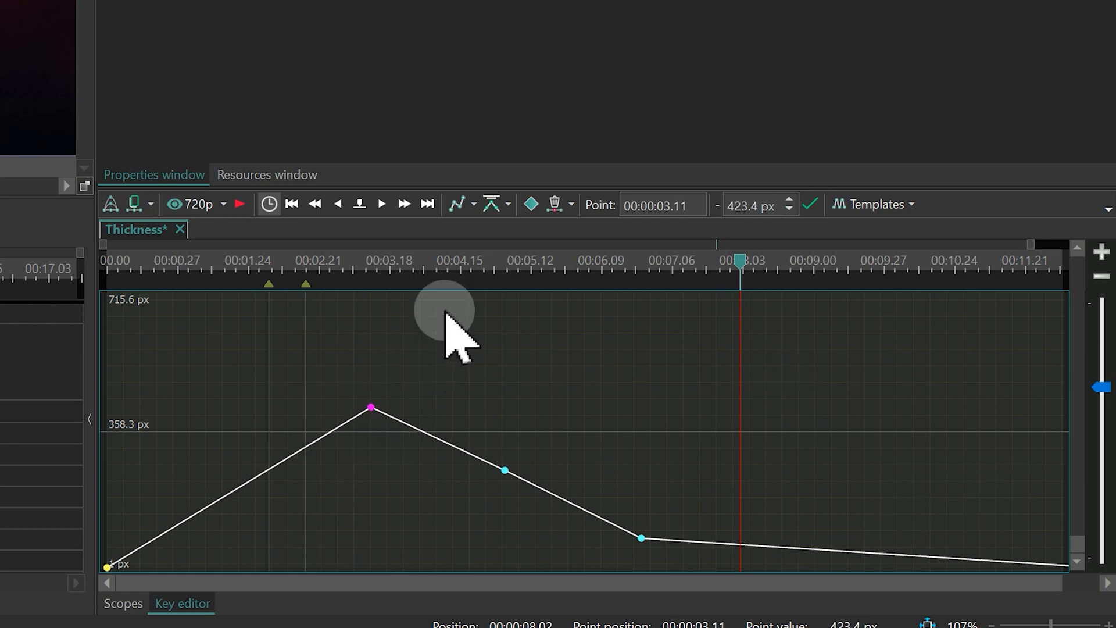
key(ctrl)
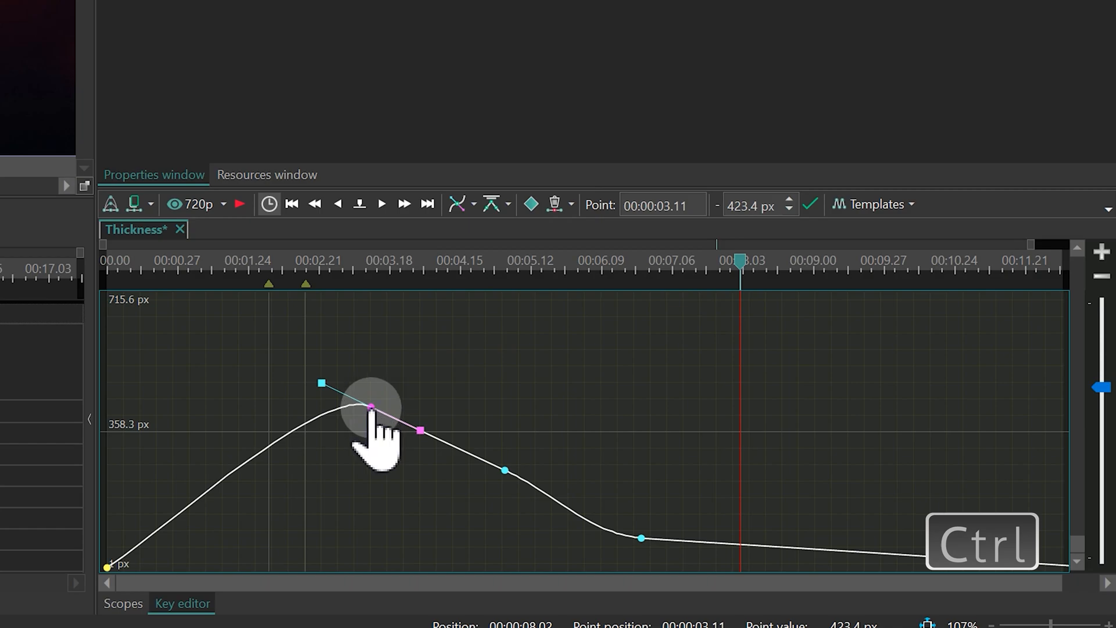
Convert the peak and lower points to smooth points and bend the Bezier handles into a sharp peak
click(370, 407)
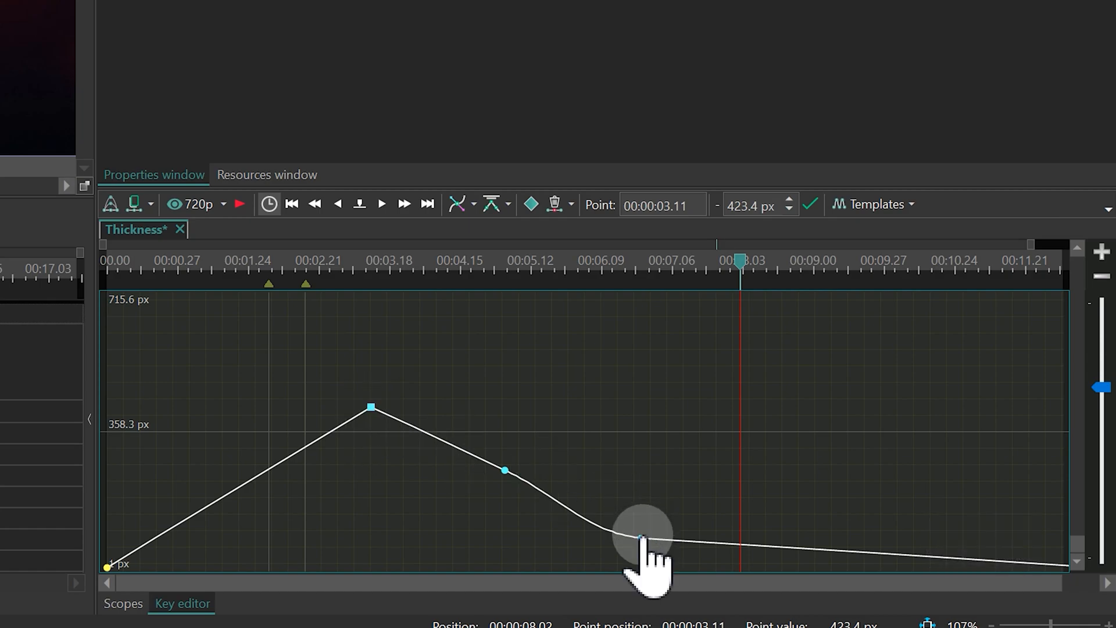
click(371, 408)
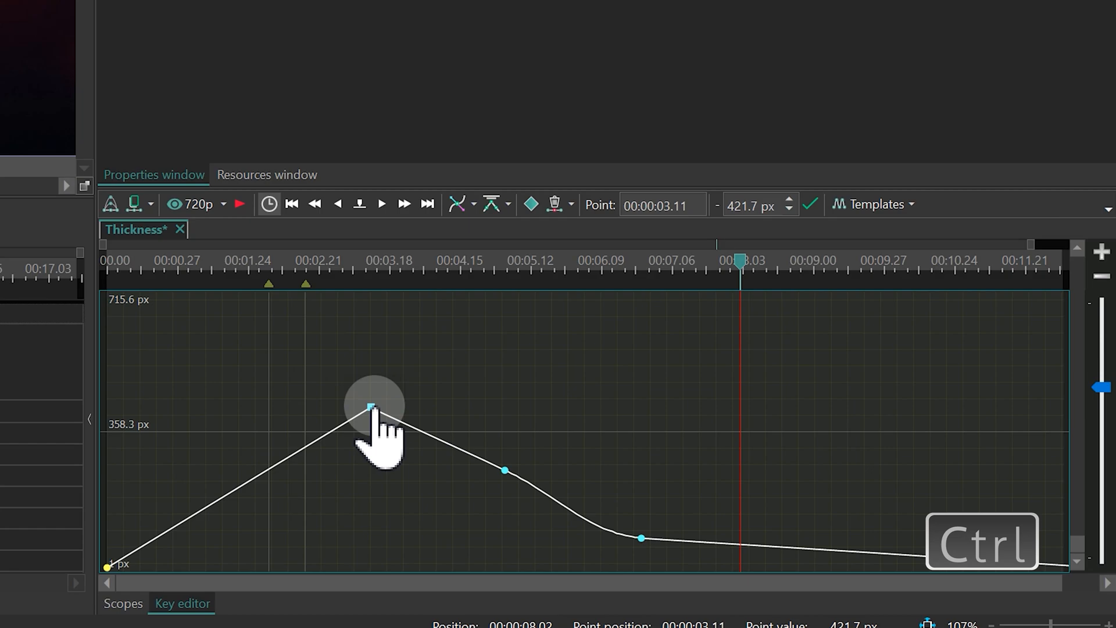
drag(370, 407, 449, 409)
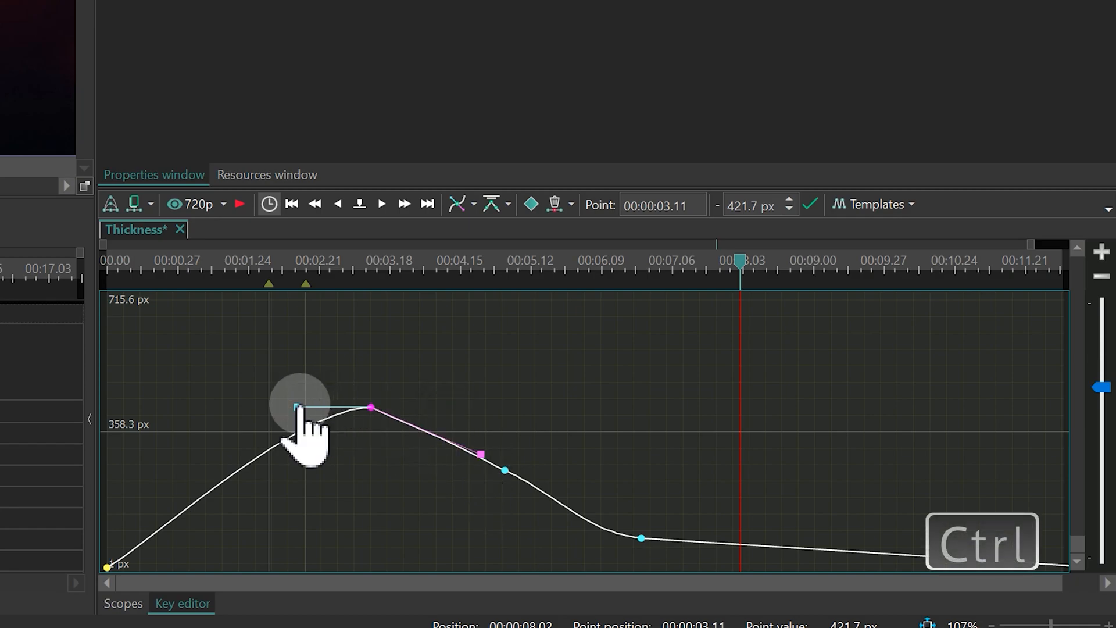
drag(296, 407, 333, 534)
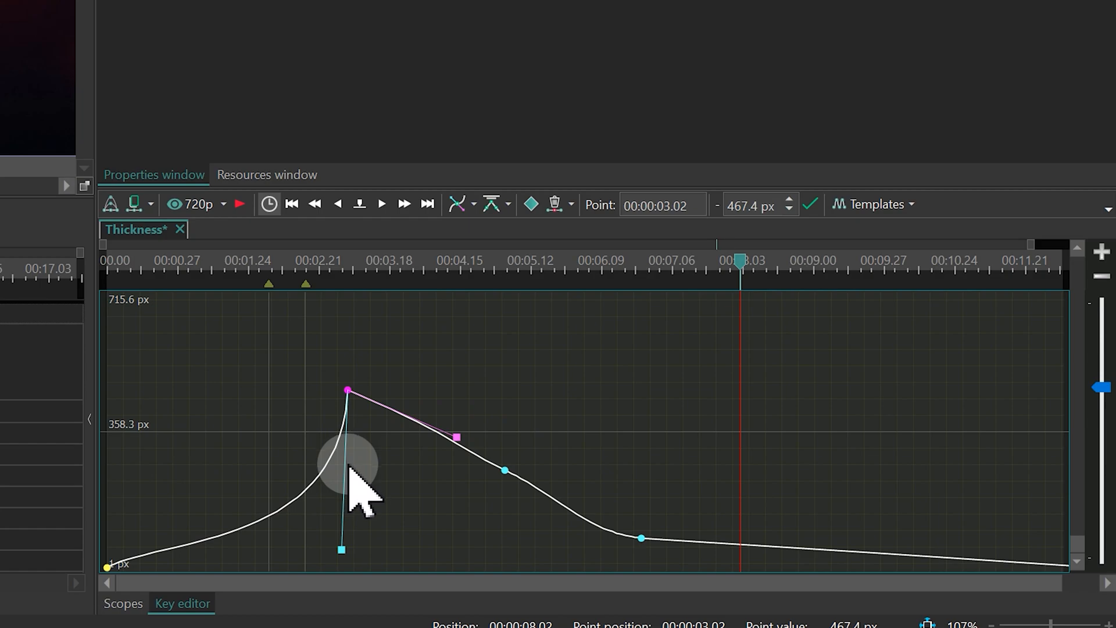
mouse_move(365, 495)
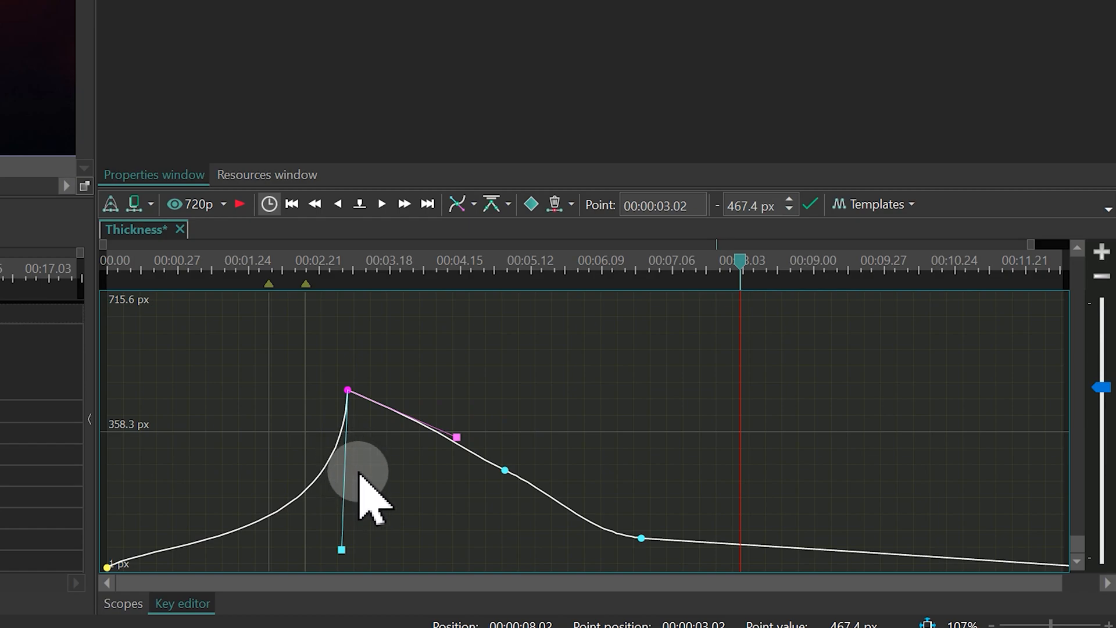
Shift-drag the peak point earlier in time, back again, and fine-tune its position
drag(346, 390, 220, 390)
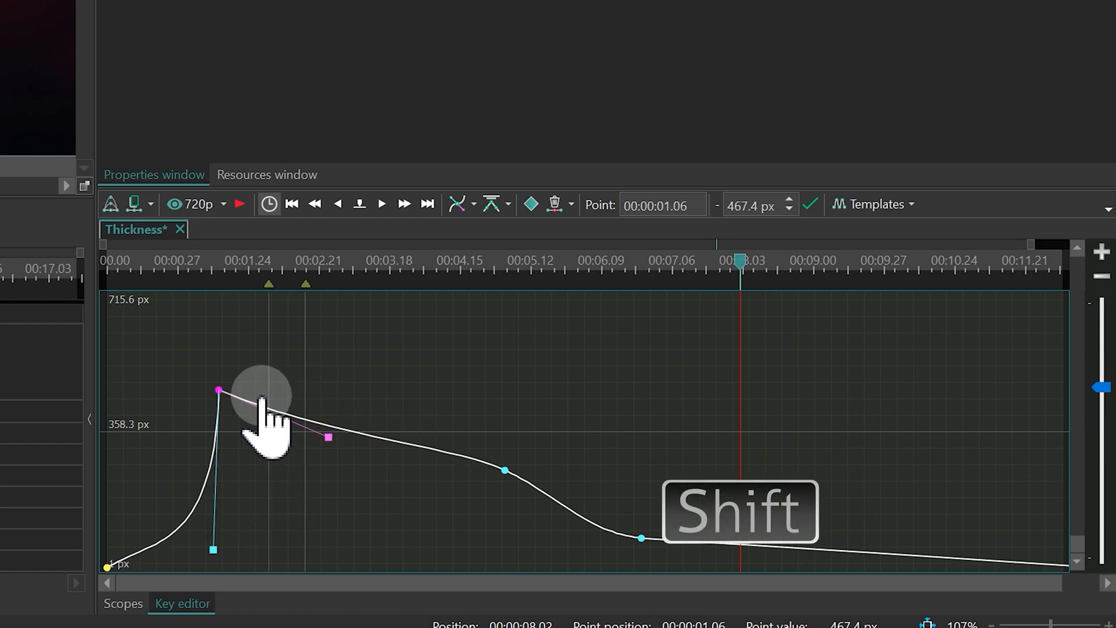
drag(220, 390, 369, 390)
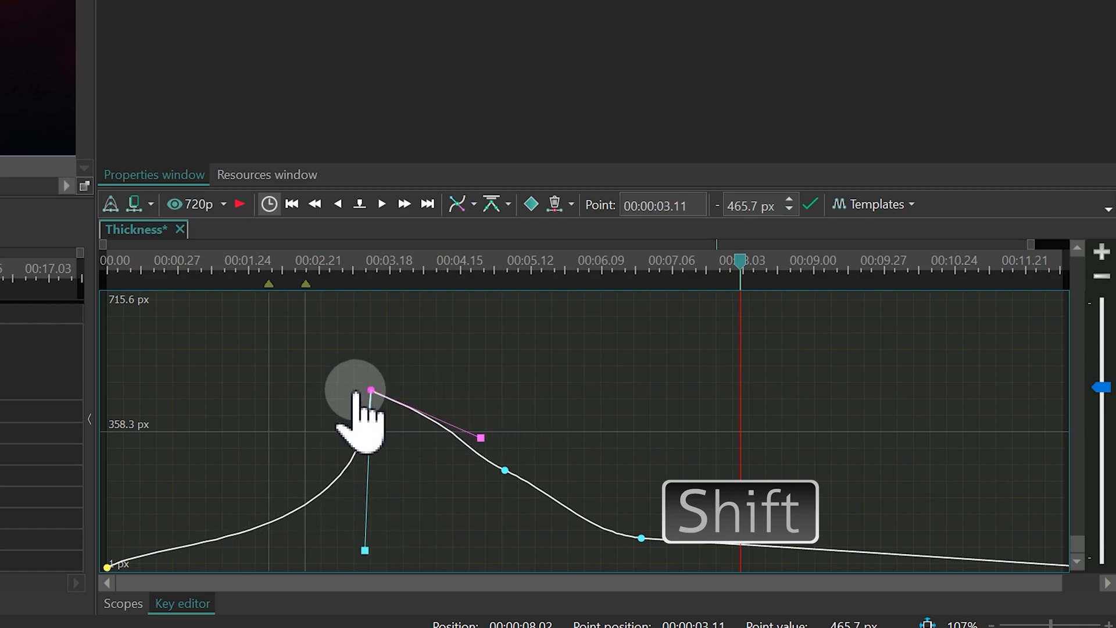
drag(369, 391, 369, 409)
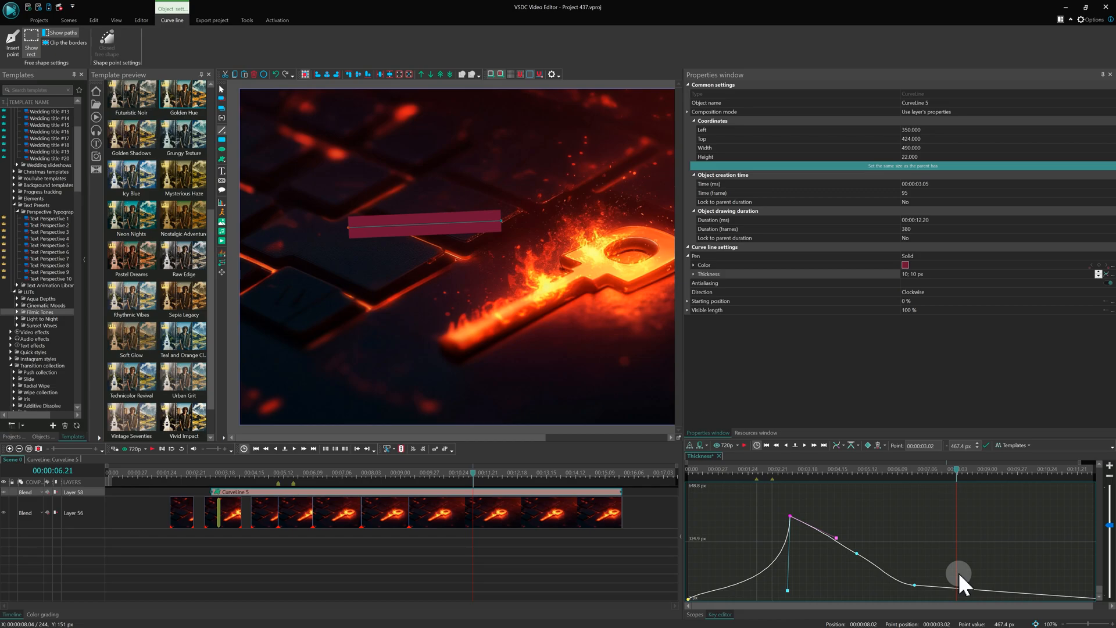
click(211, 20)
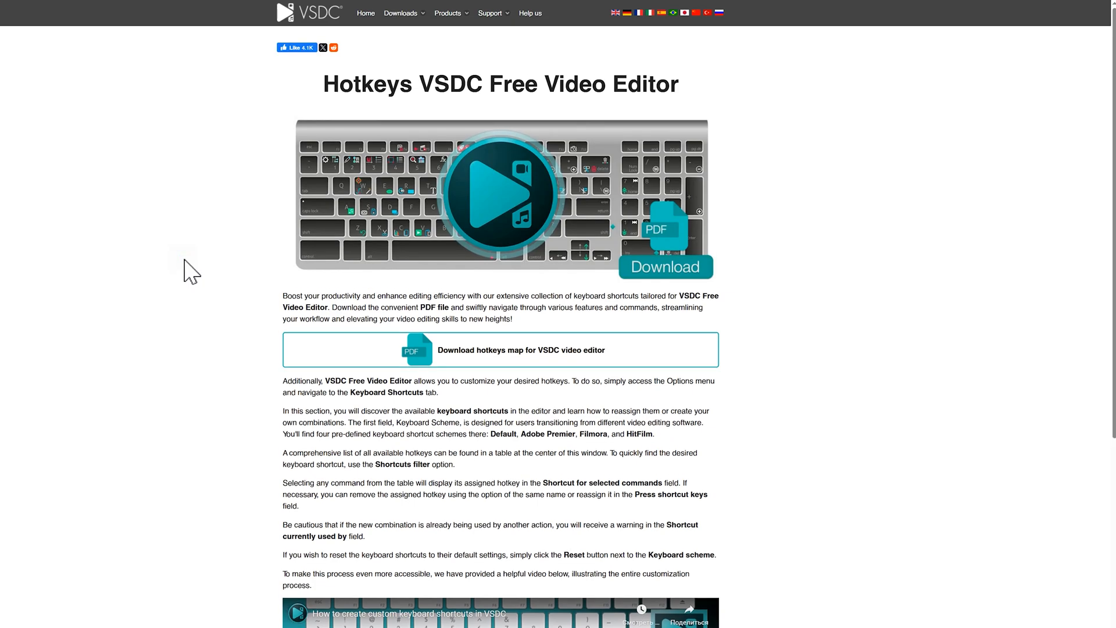
mouse_move(460, 368)
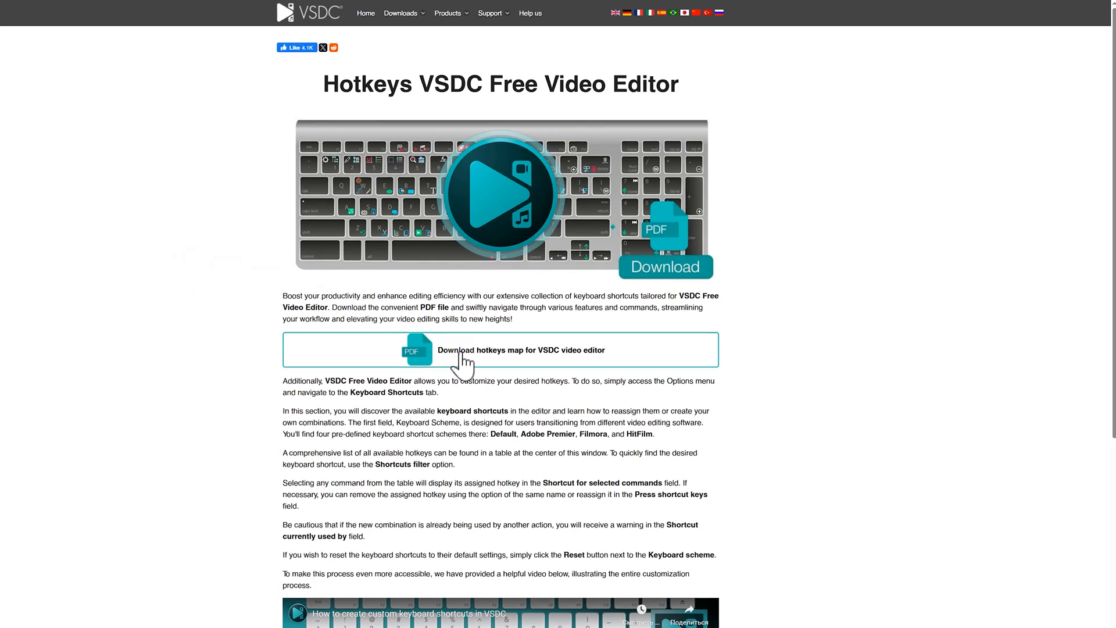
Display the hotkeys map PDF for VSDC video editor from the Hotkeys page
click(464, 358)
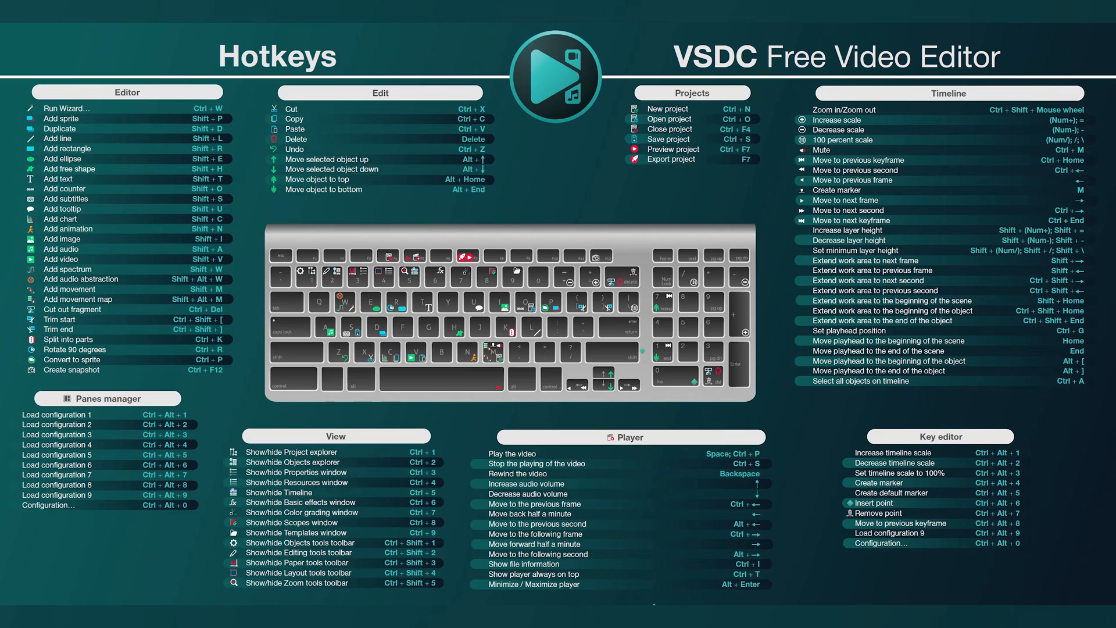